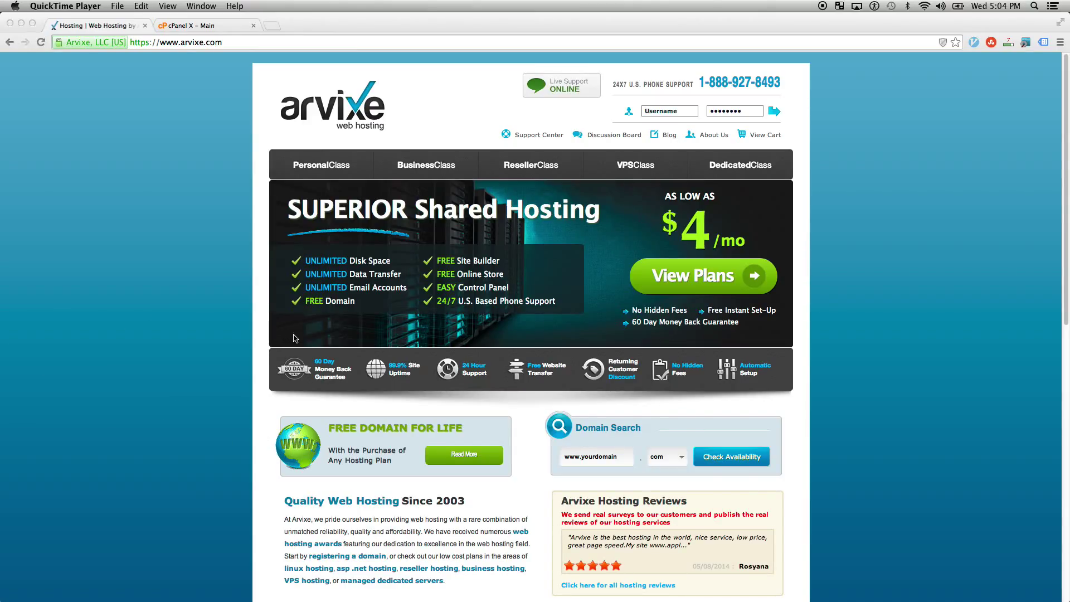
pyautogui.moveTo(10, 246)
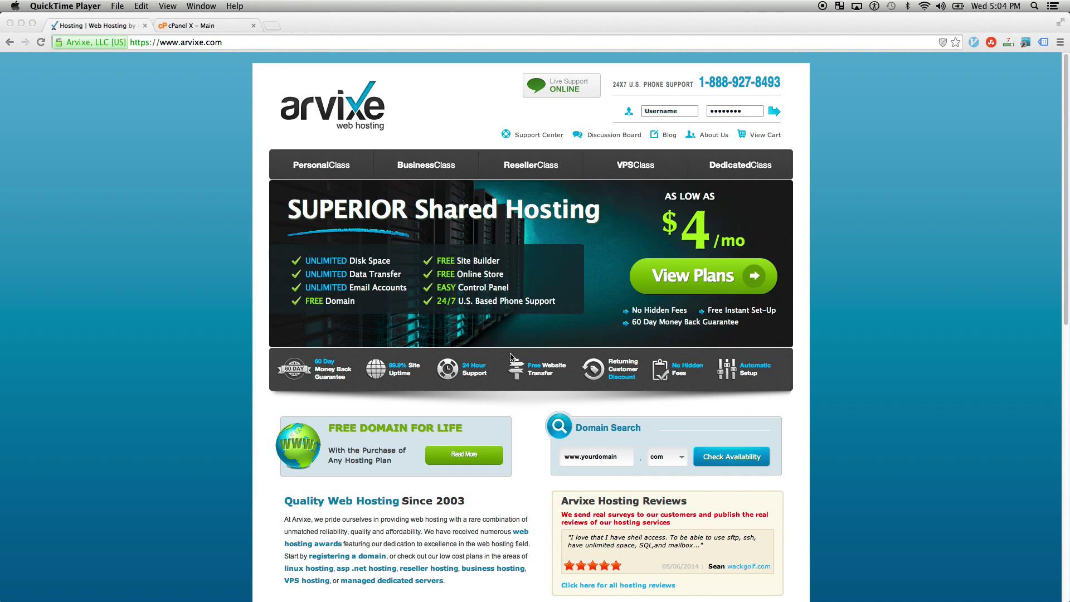
pyautogui.moveTo(538, 419)
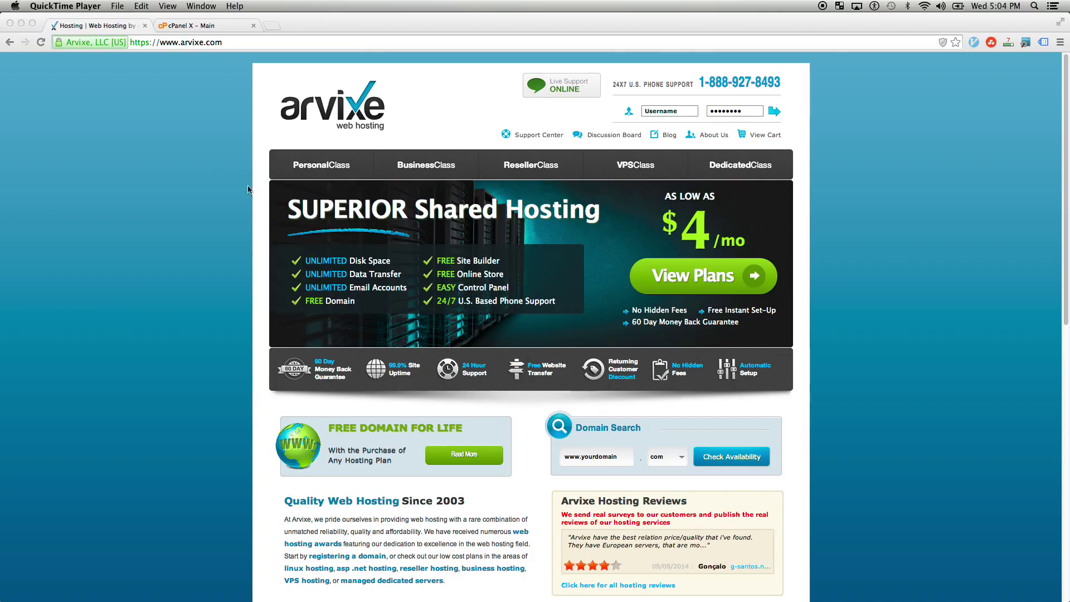
pyautogui.moveTo(288, 295)
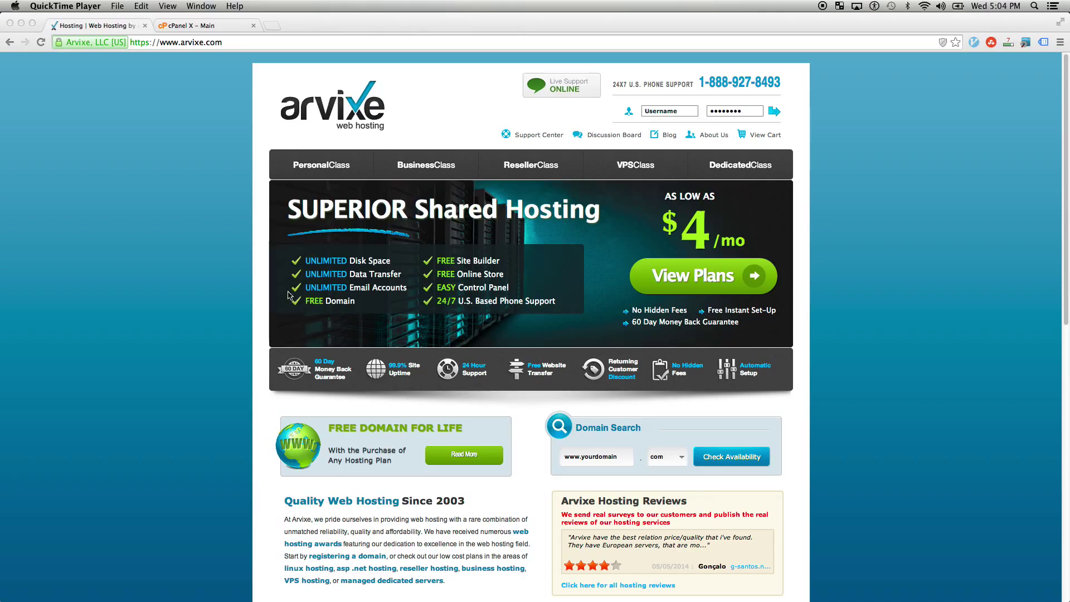
pyautogui.moveTo(374, 368)
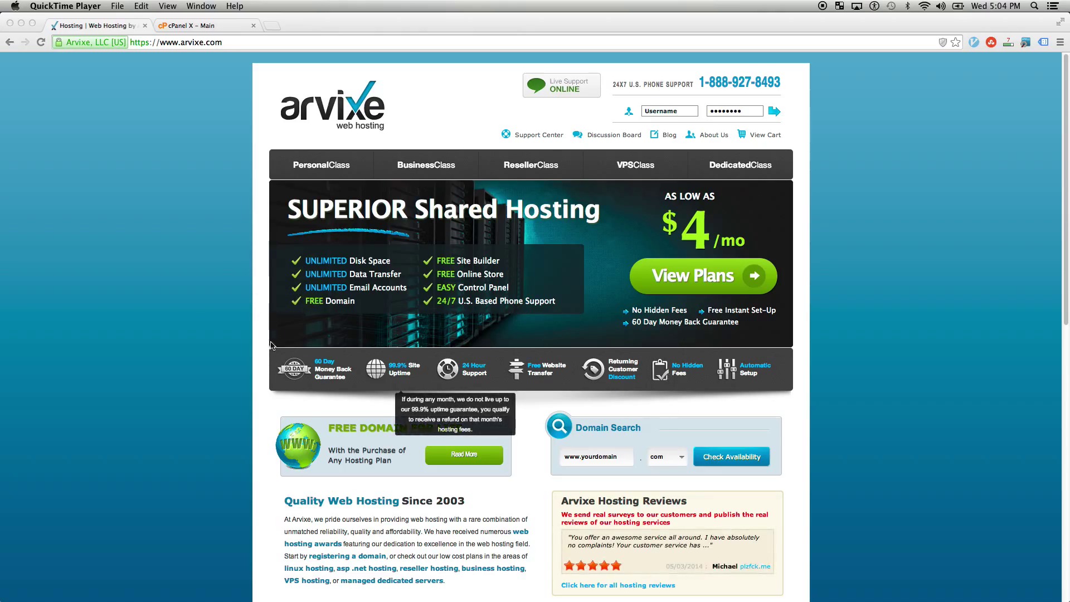
pyautogui.moveTo(200, 328)
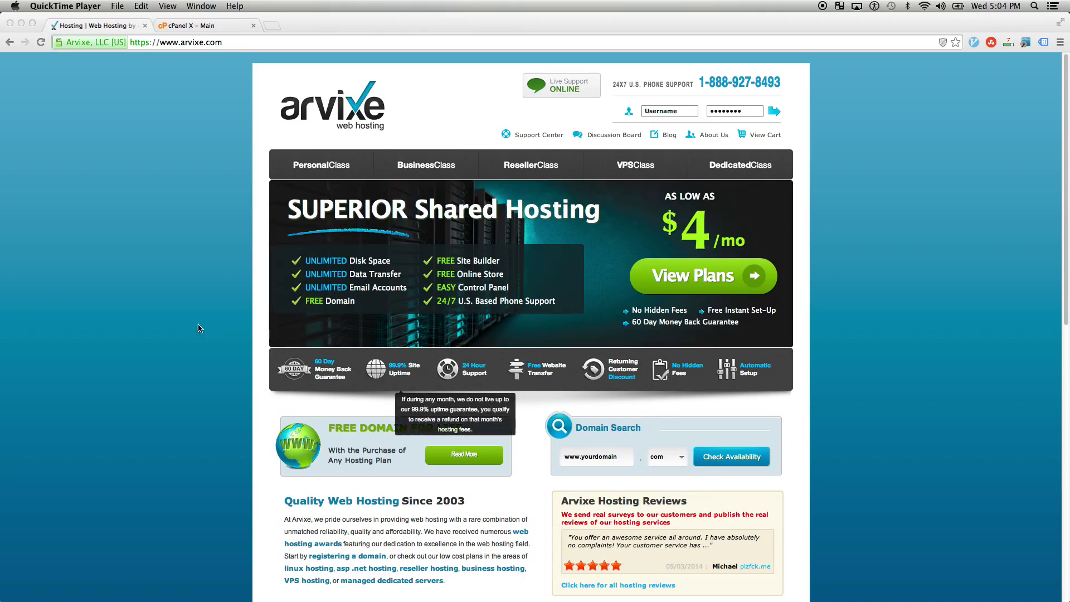
pyautogui.moveTo(194, 332)
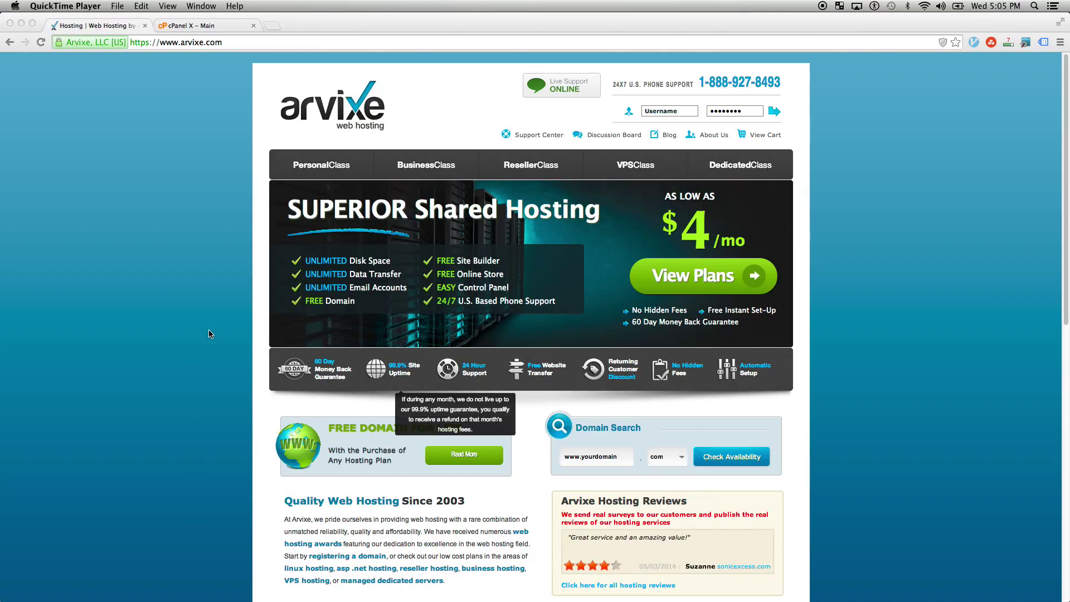
pyautogui.moveTo(228, 334)
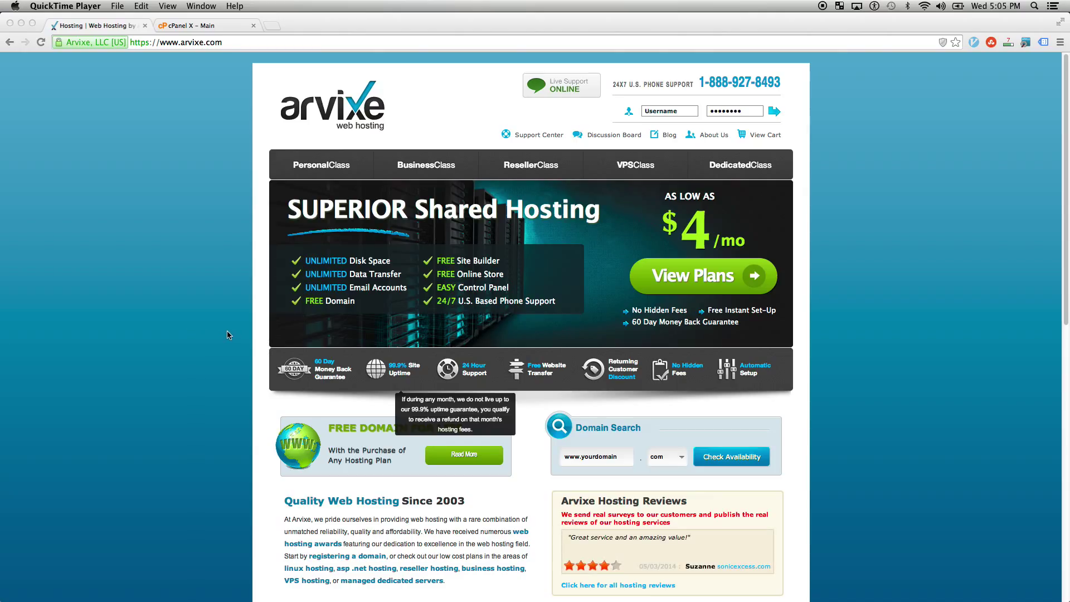
pyautogui.moveTo(193, 310)
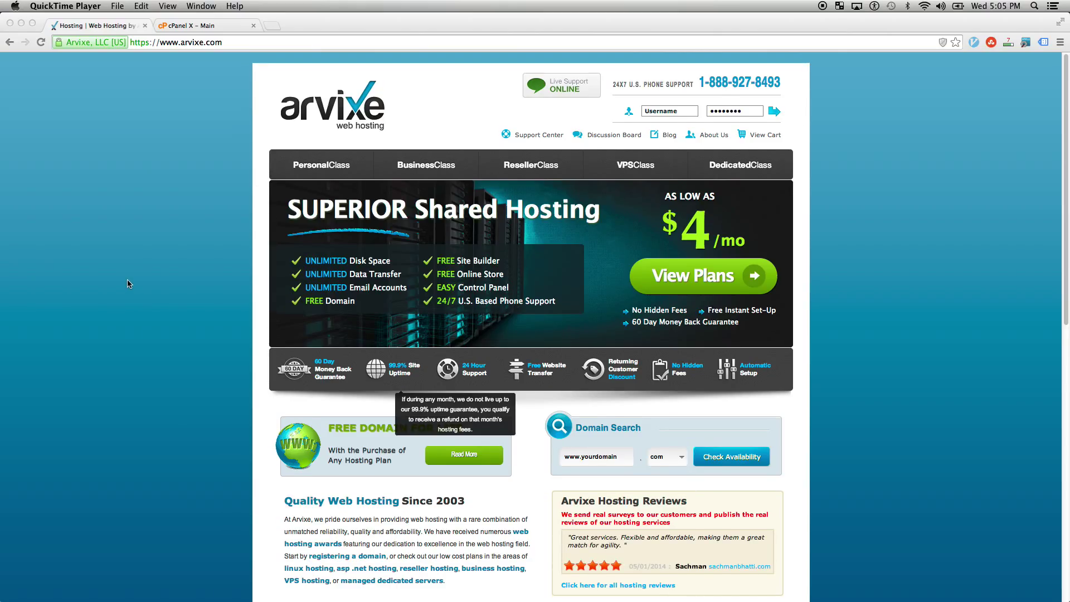
pyautogui.moveTo(383, 173)
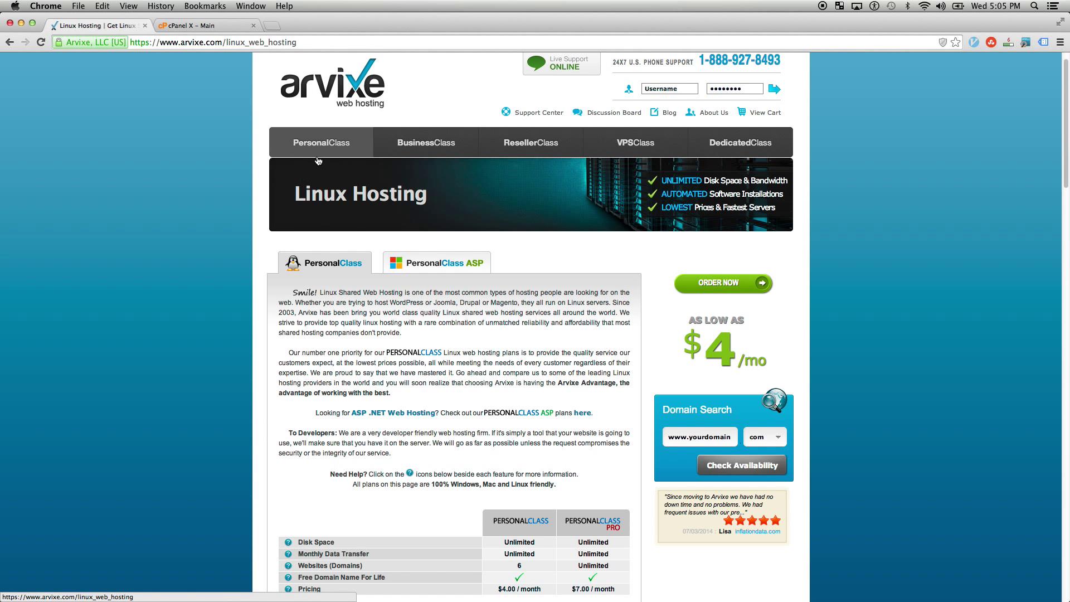
# Scroll the PersonalClass comparison table, then open the BusinessClass plans page (from $22/month).
pyautogui.scroll(-3)
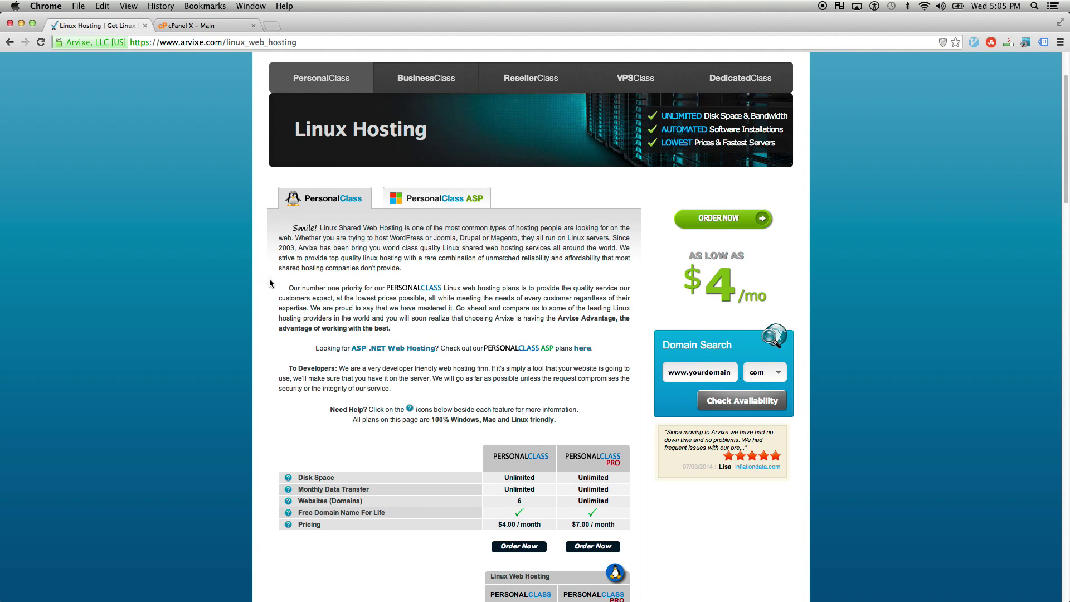
pyautogui.scroll(3)
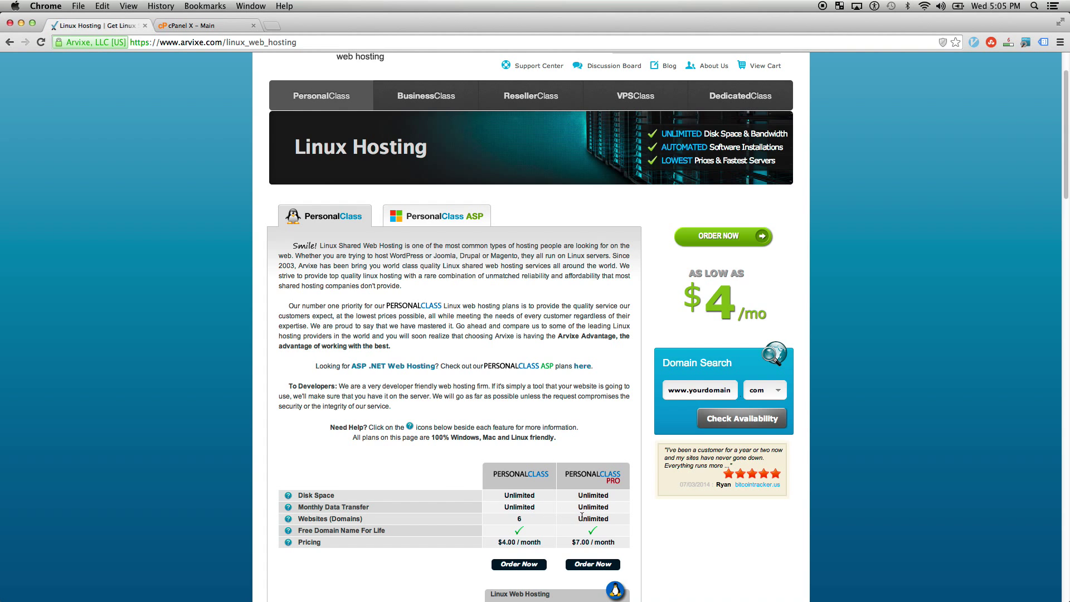
pyautogui.scroll(3)
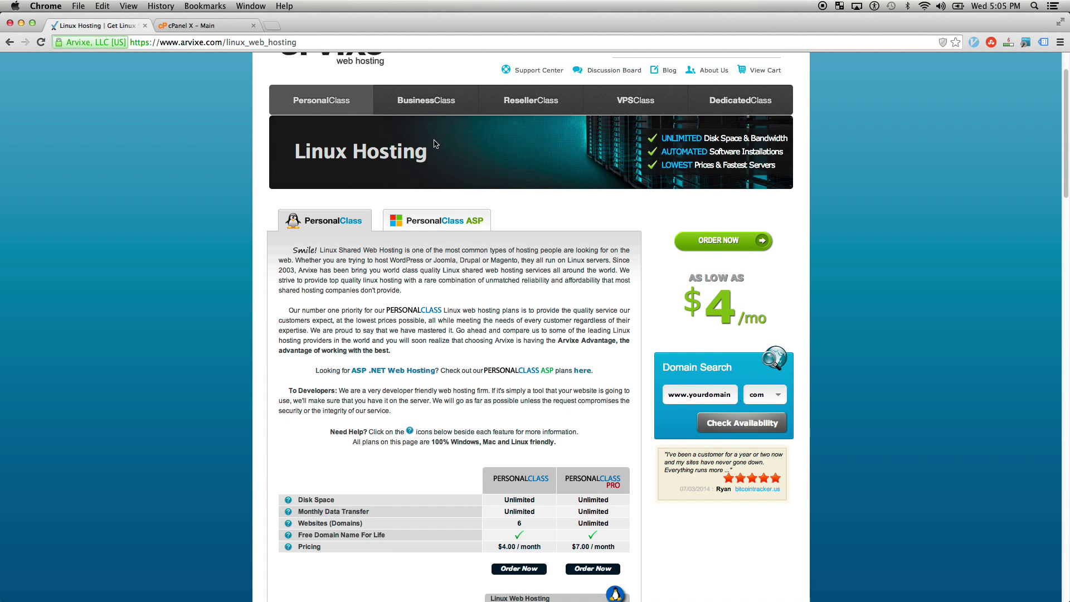
pyautogui.click(425, 100)
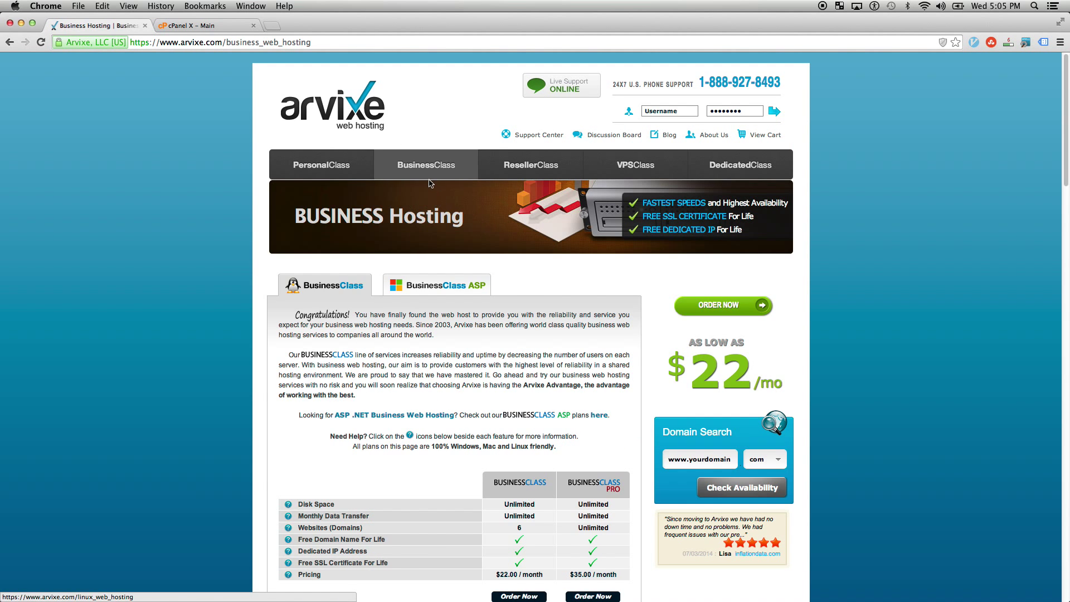
# Check BusinessClass pricing and features, then open the VPSClass plans page starting at $20/month.
pyautogui.scroll(-3)
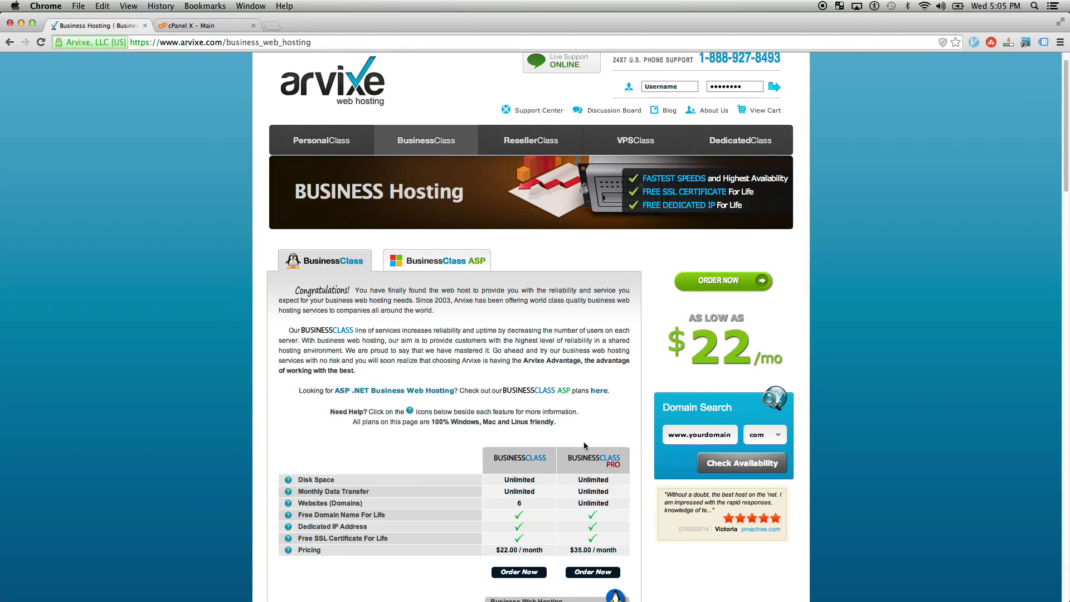
pyautogui.scroll(-3)
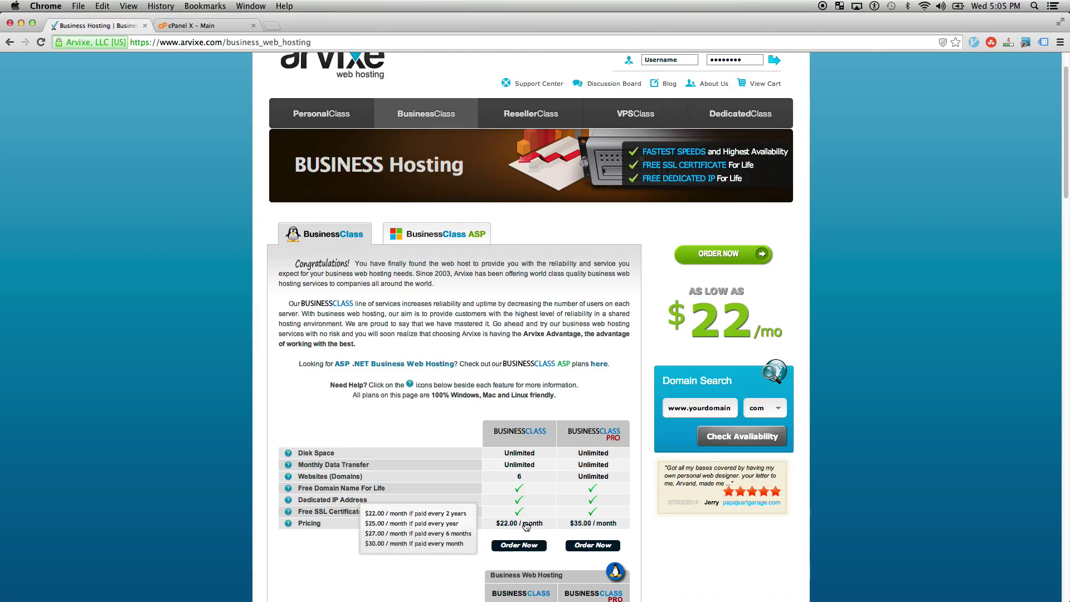
pyautogui.moveTo(404, 515)
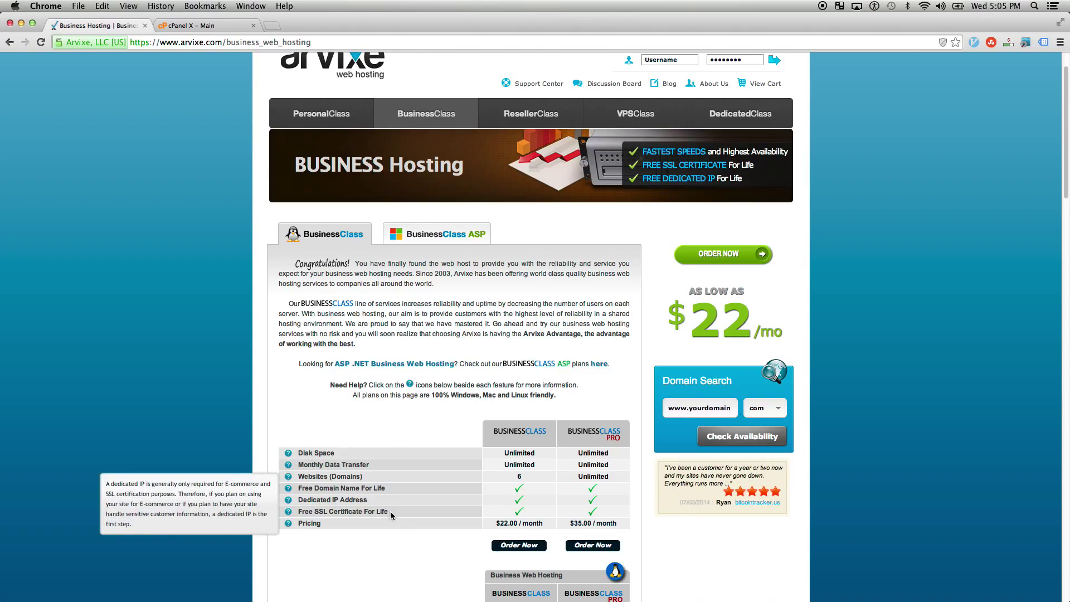
pyautogui.moveTo(299, 511)
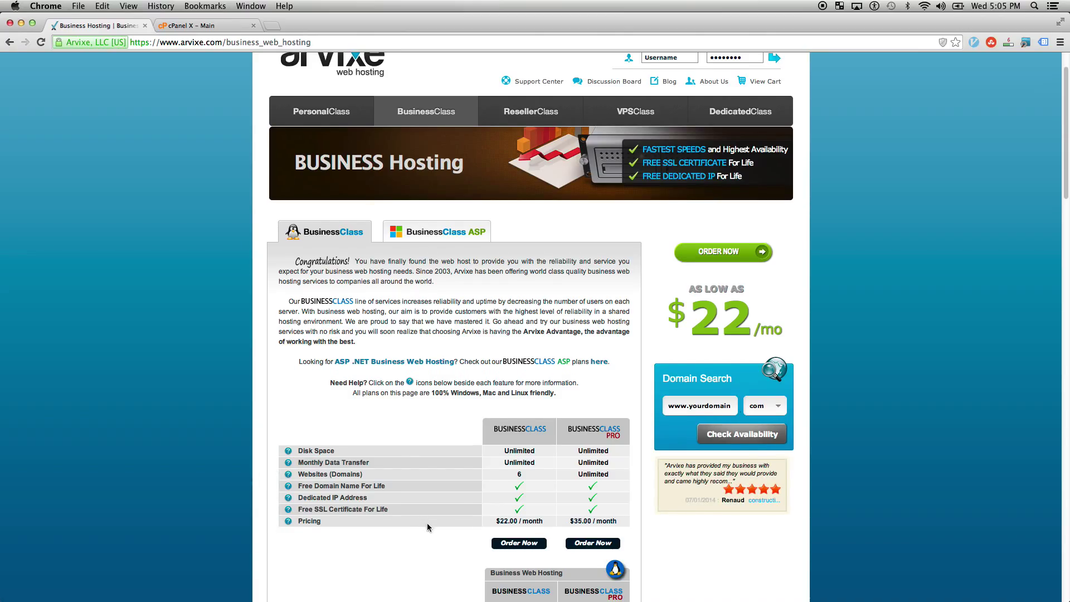
pyautogui.moveTo(517, 503)
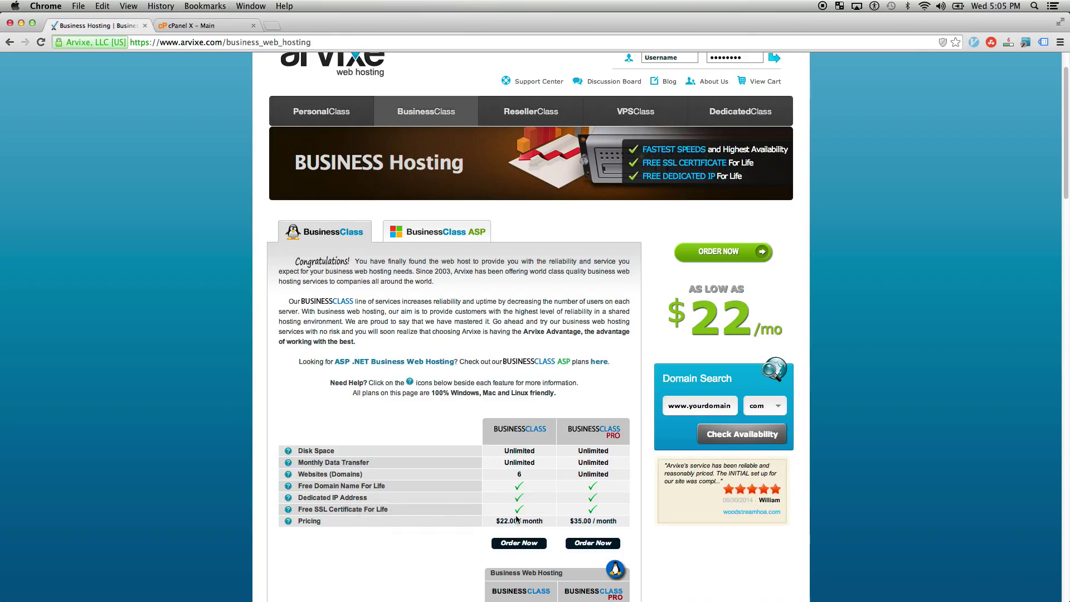
pyautogui.moveTo(316, 297)
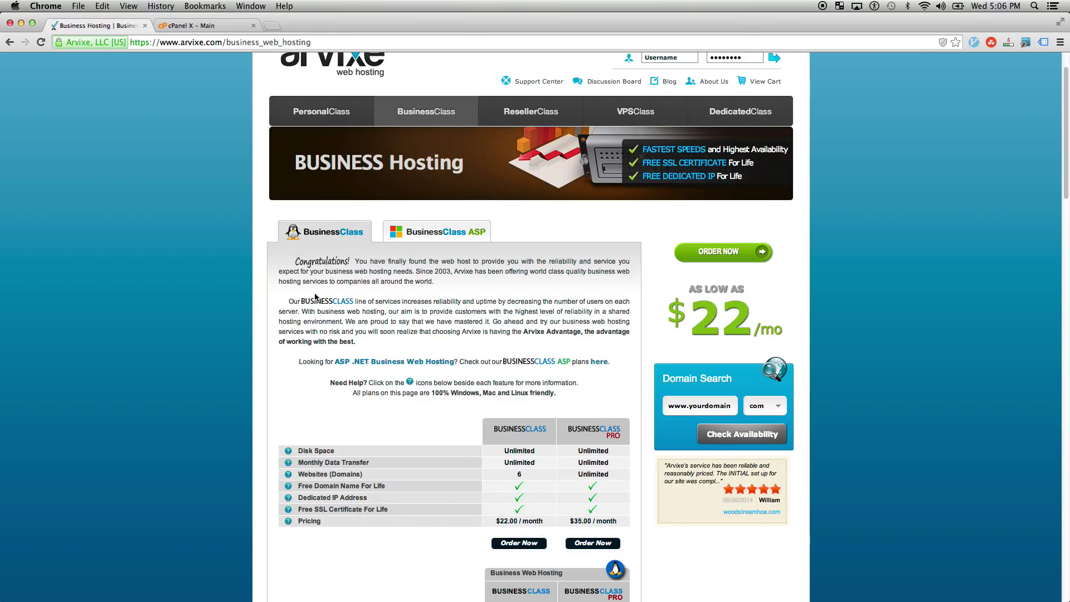
pyautogui.click(635, 110)
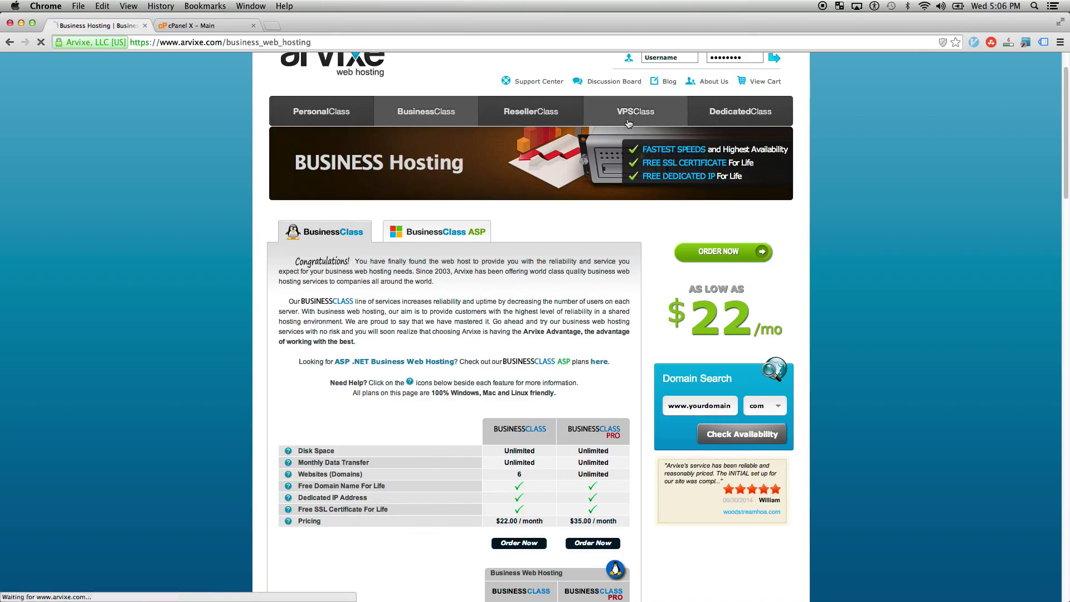
pyautogui.click(635, 110)
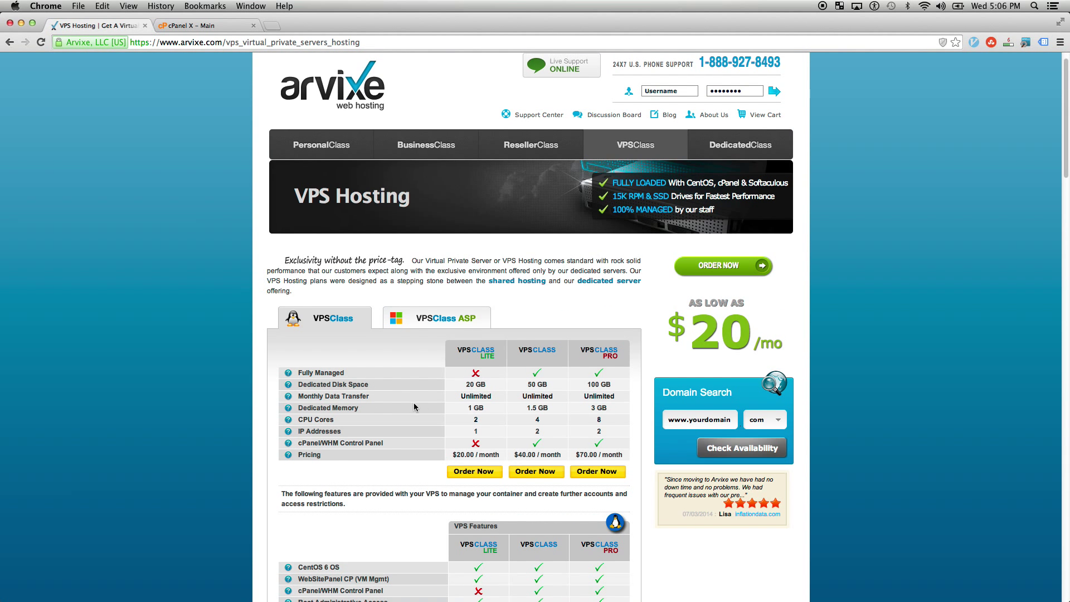
pyautogui.moveTo(434, 447)
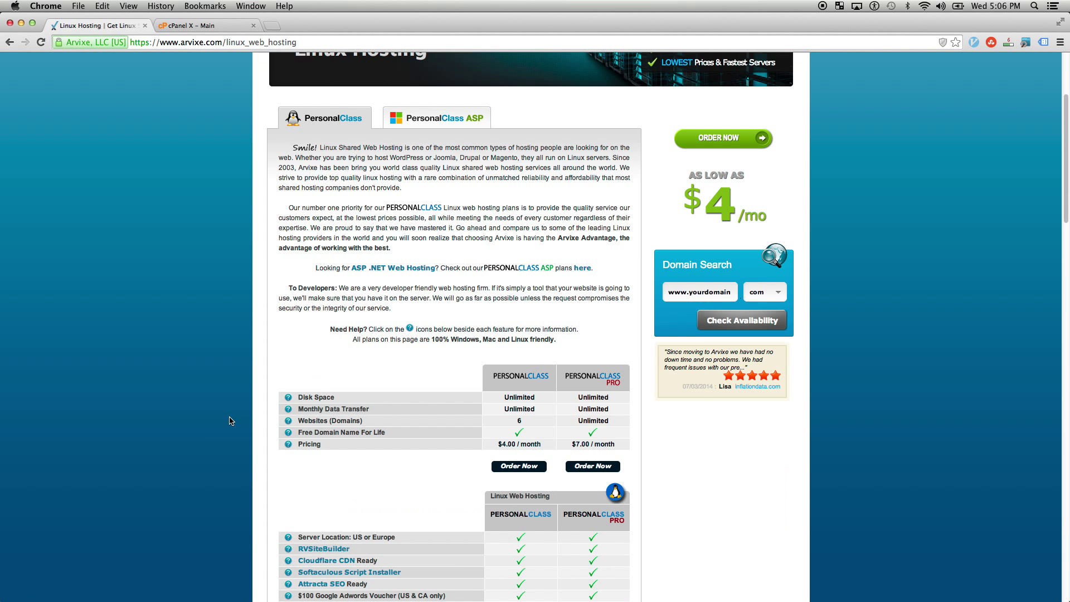
# Scroll through the PersonalClass plan page before bringing up the cPanel X main page.
pyautogui.scroll(3)
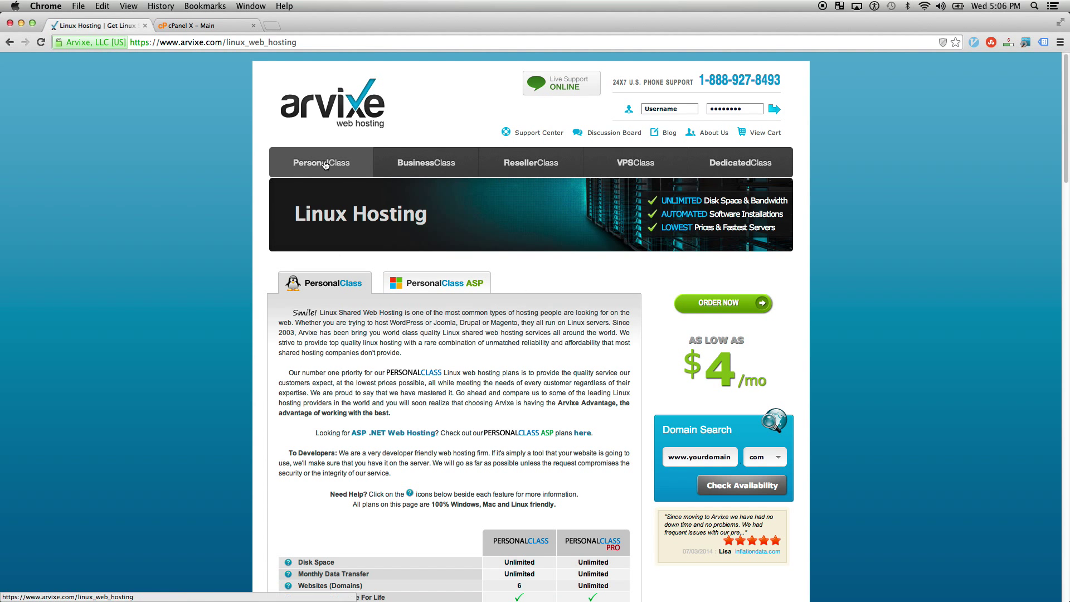
pyautogui.scroll(-3)
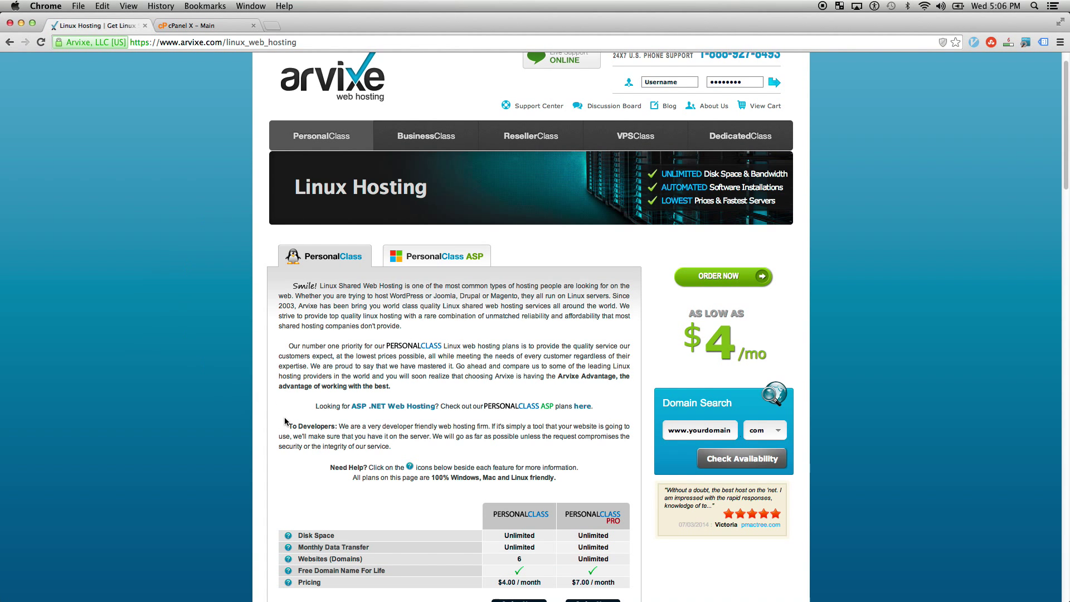
pyautogui.scroll(3)
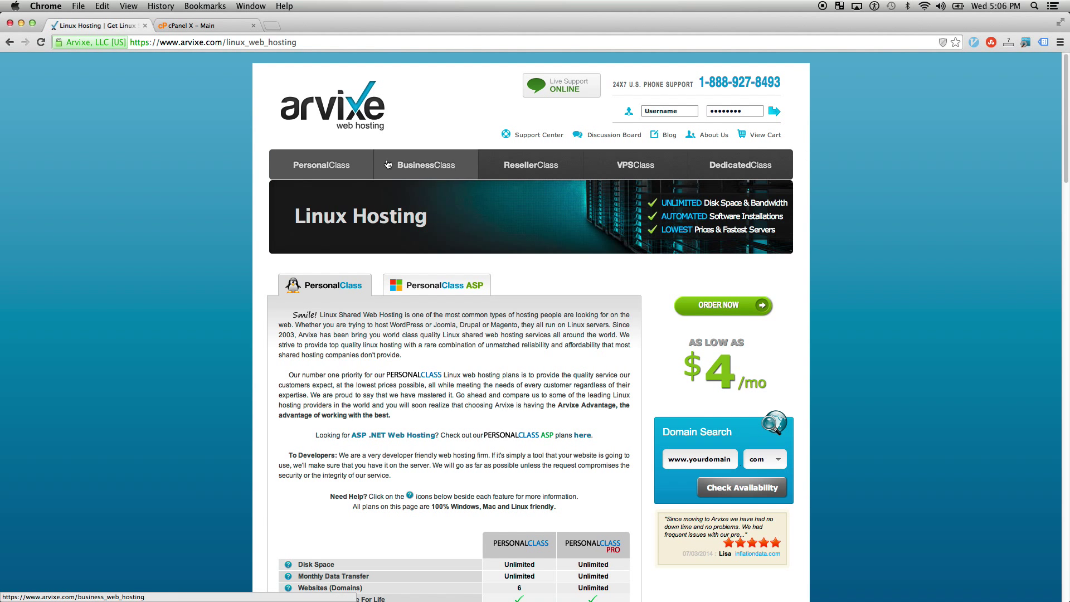
pyautogui.moveTo(195, 295)
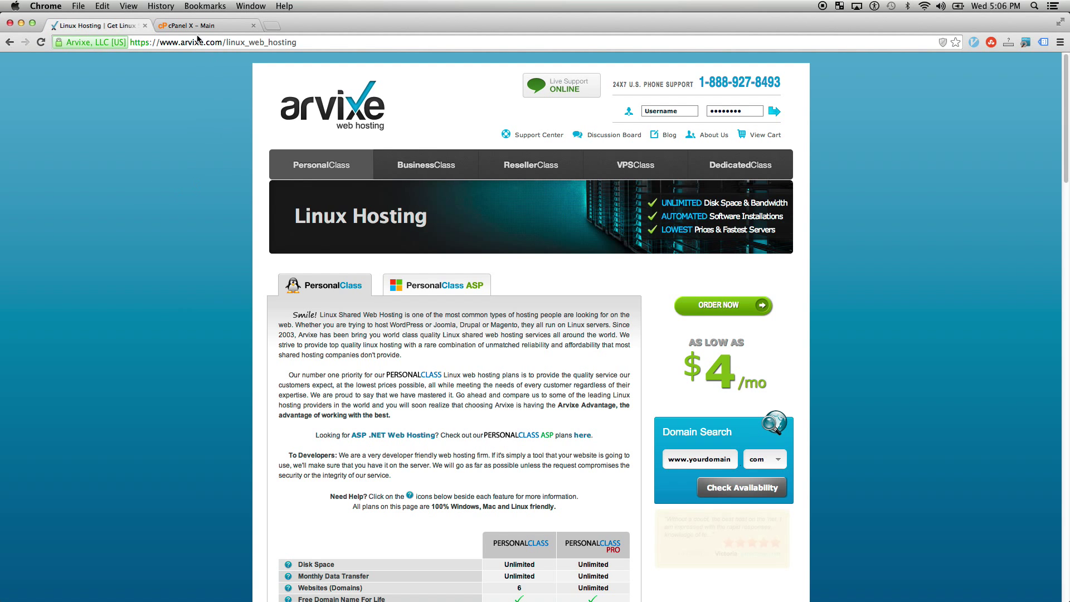
pyautogui.scroll(-3)
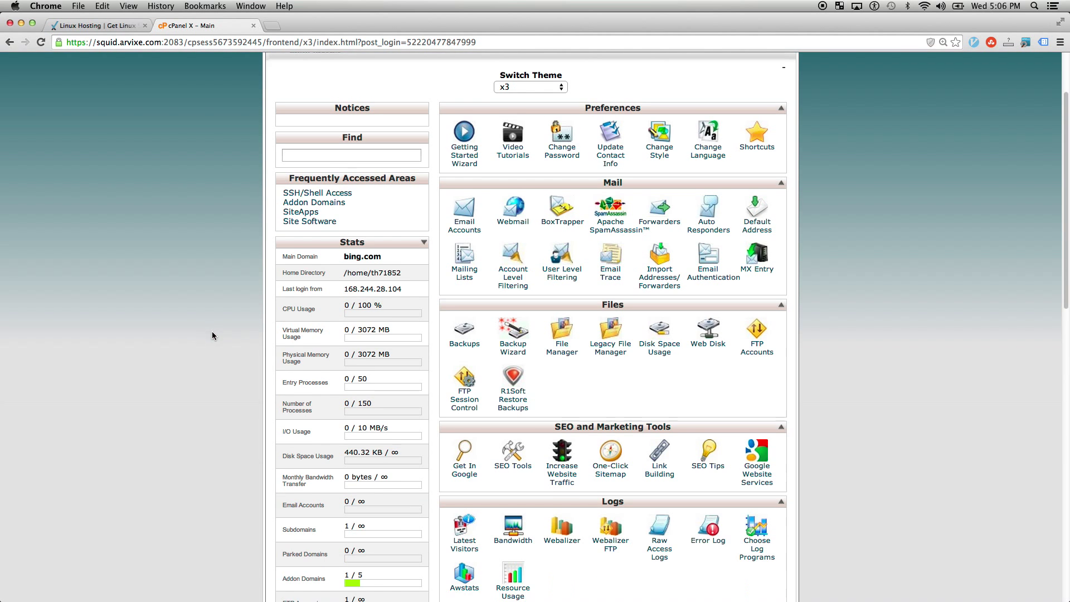
# Scroll the cPanel dashboard past Preferences and Mail to Files, Logs, Security and Domains.
pyautogui.scroll(3)
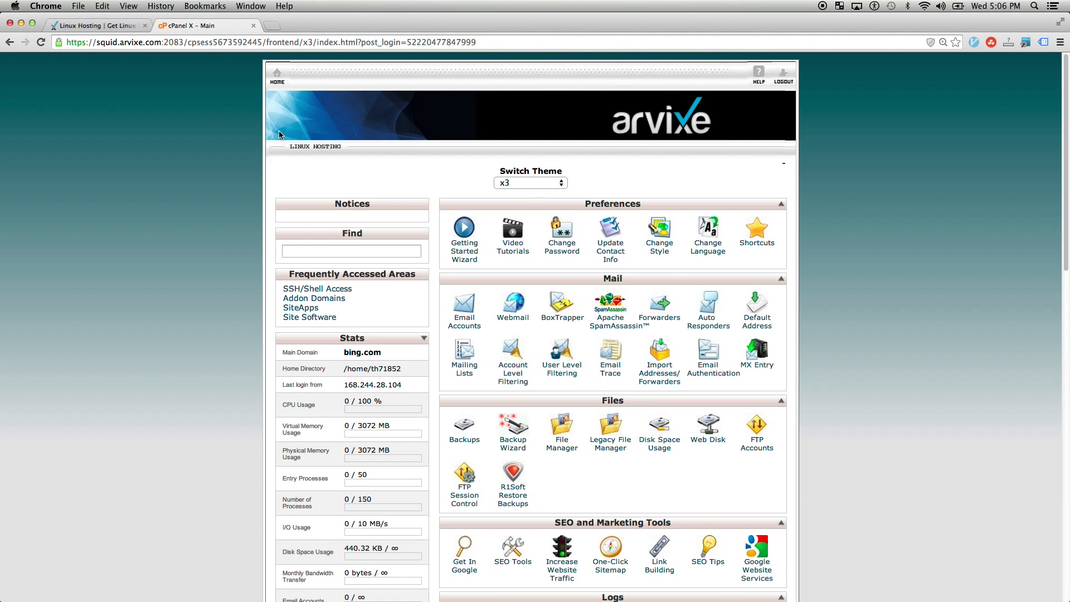
pyautogui.scroll(-3)
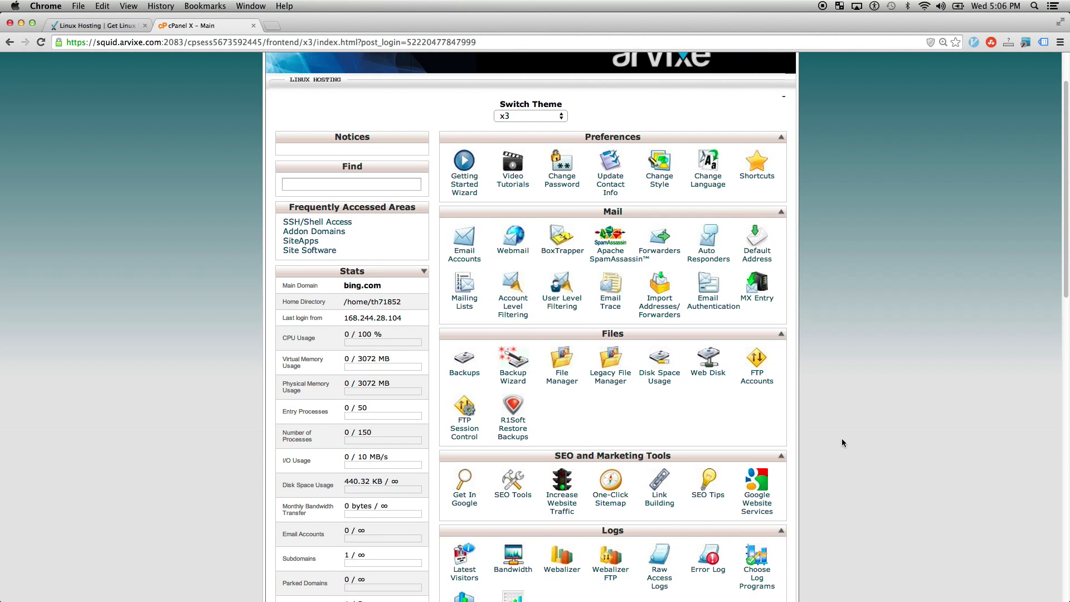
pyautogui.scroll(-3)
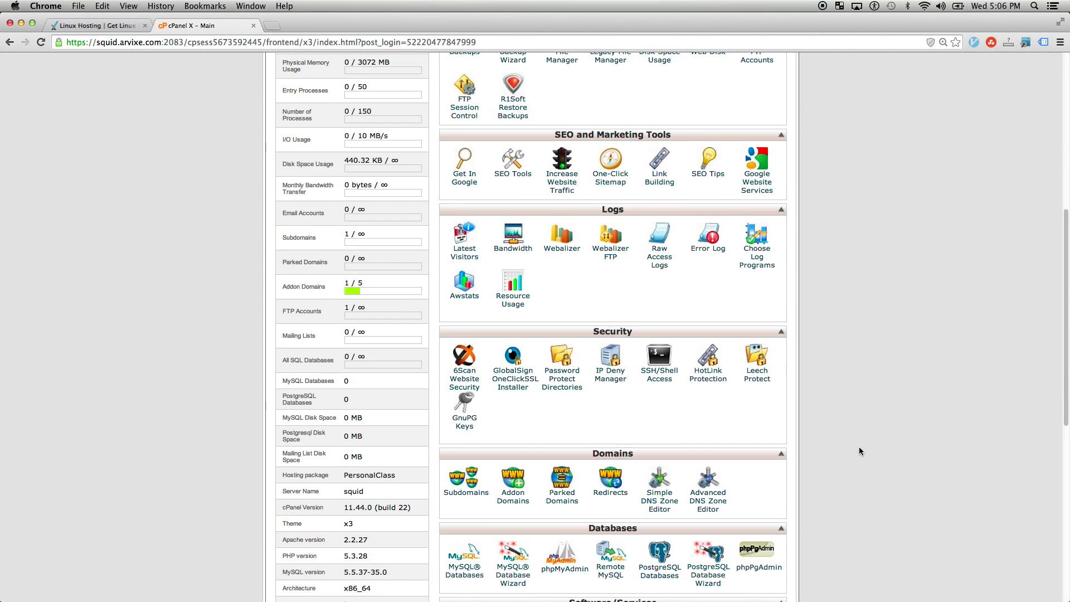
pyautogui.scroll(3)
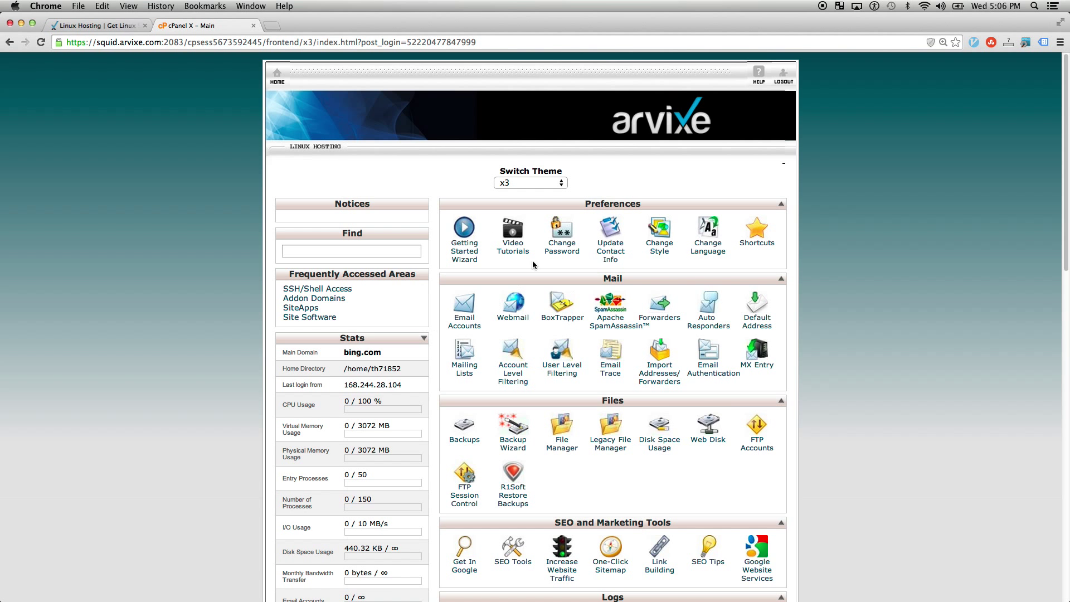
pyautogui.scroll(-3)
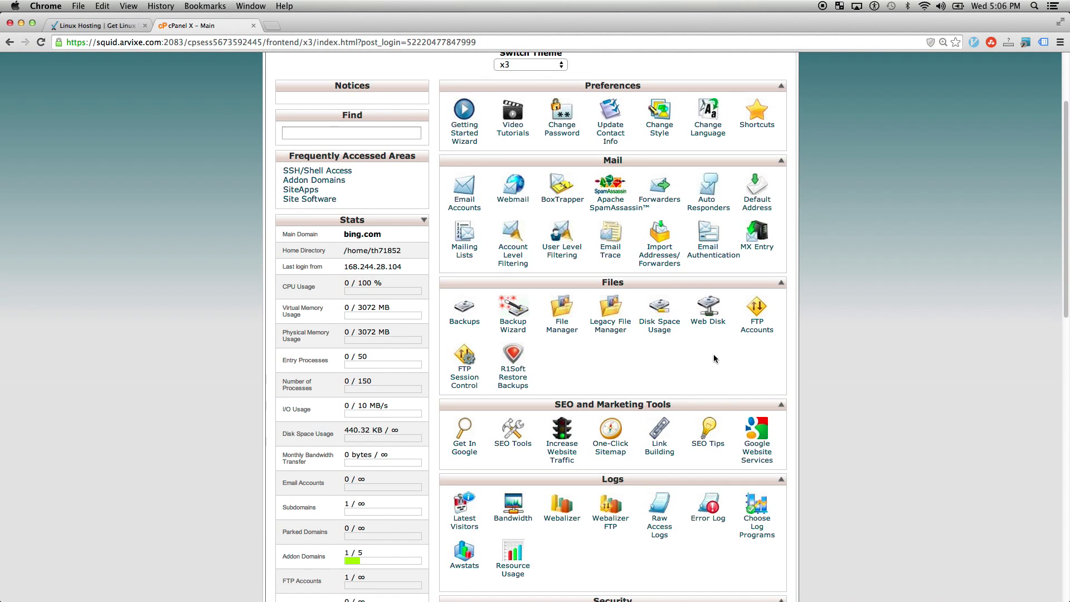
pyautogui.scroll(-3)
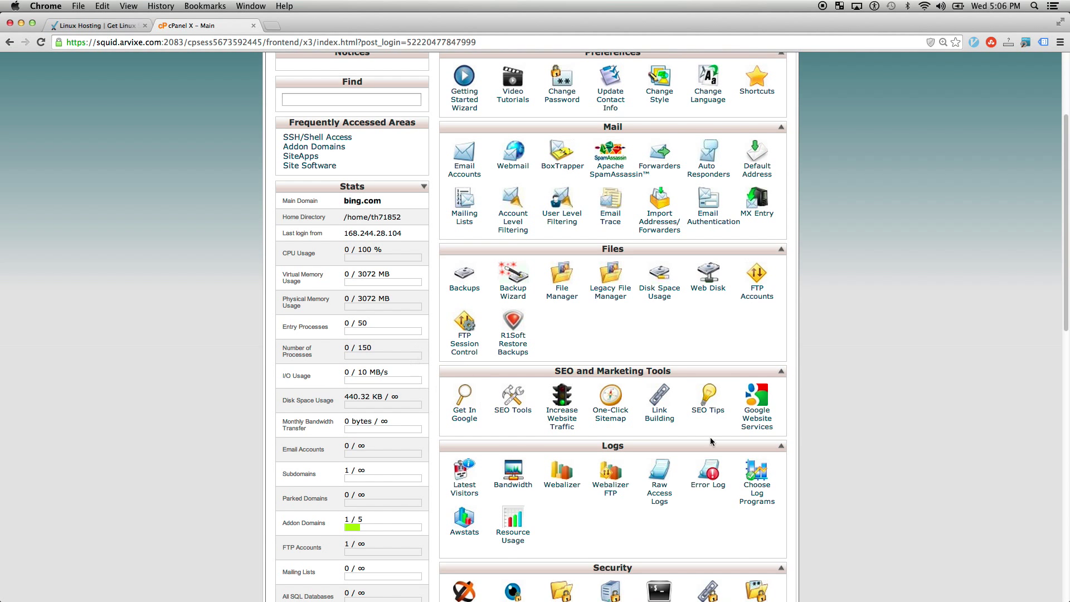
pyautogui.scroll(-3)
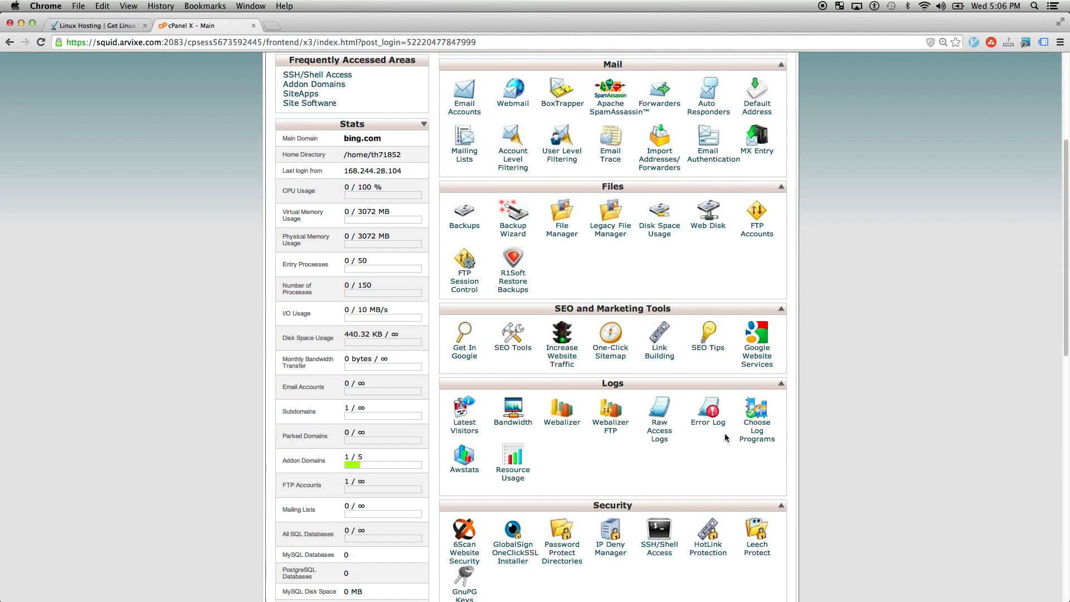
pyautogui.moveTo(703, 460)
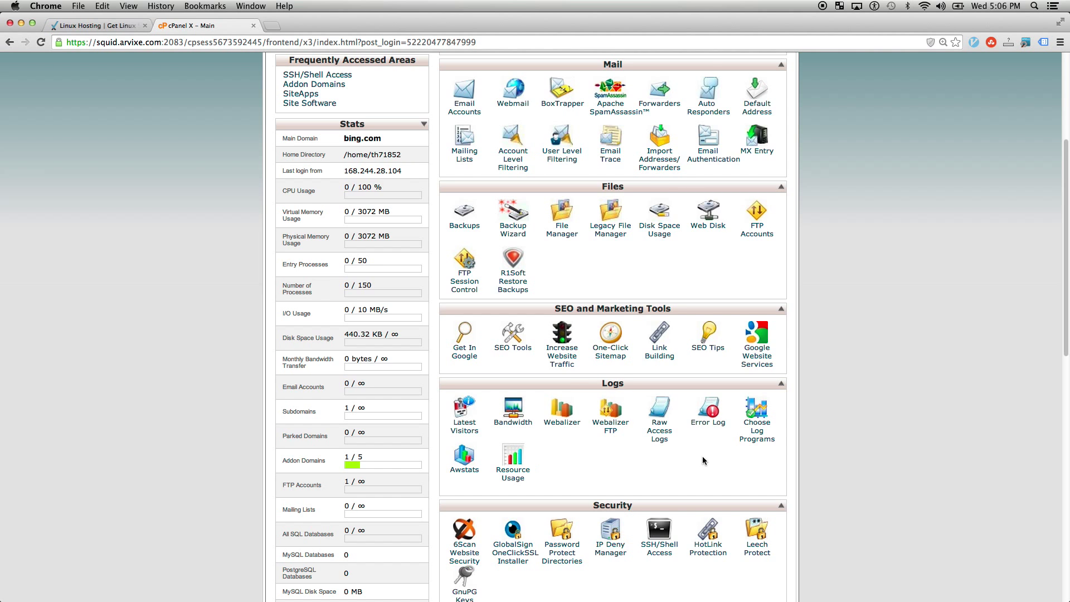
pyautogui.scroll(-3)
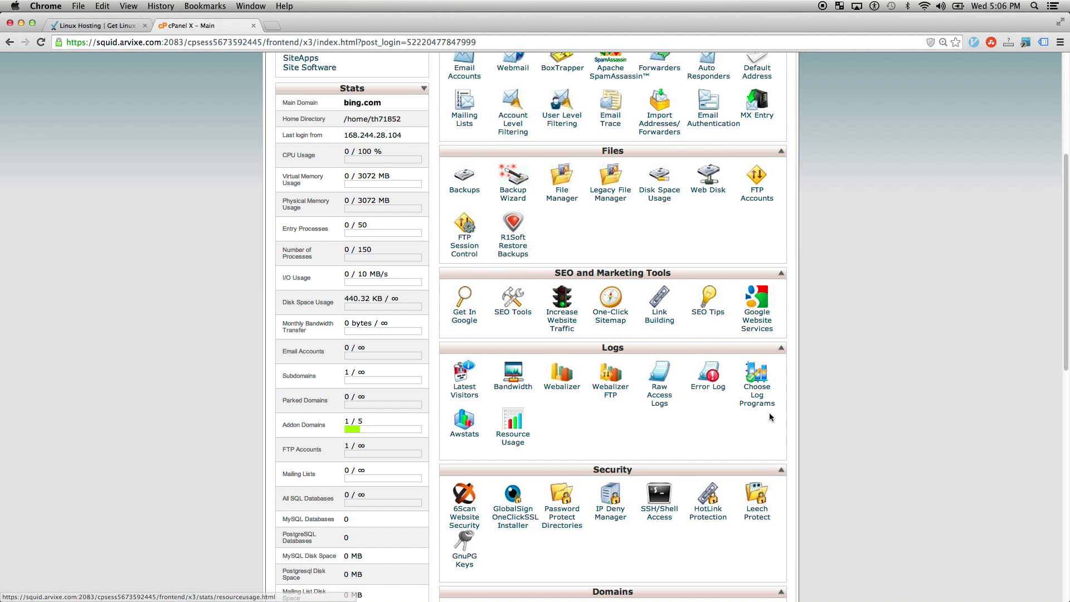
pyautogui.scroll(-3)
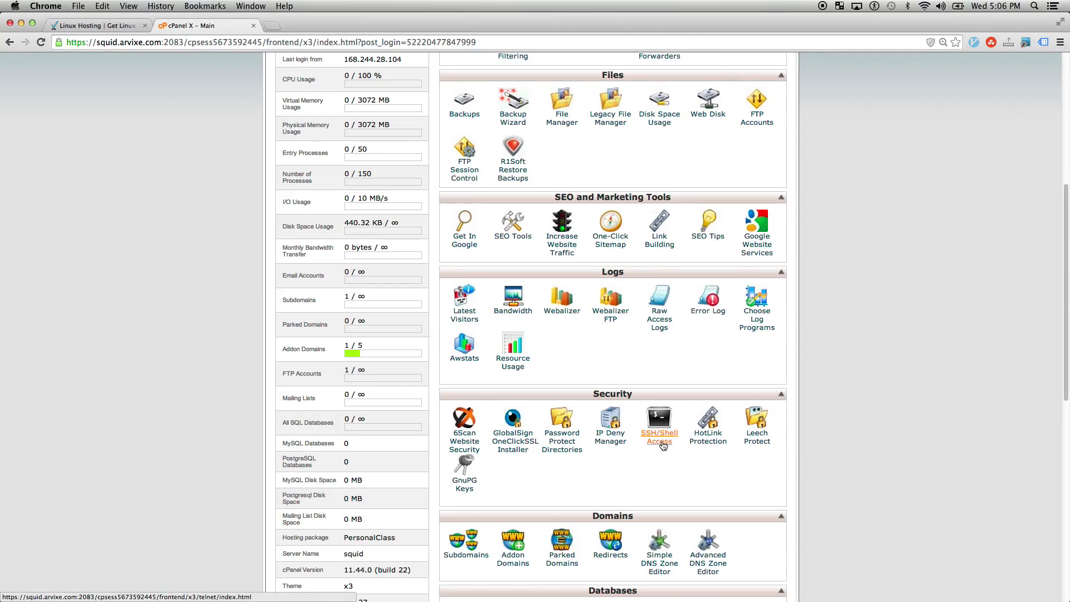
# Open SSH/Shell Access, then scroll down into the Domains and Databases sections.
pyautogui.click(658, 437)
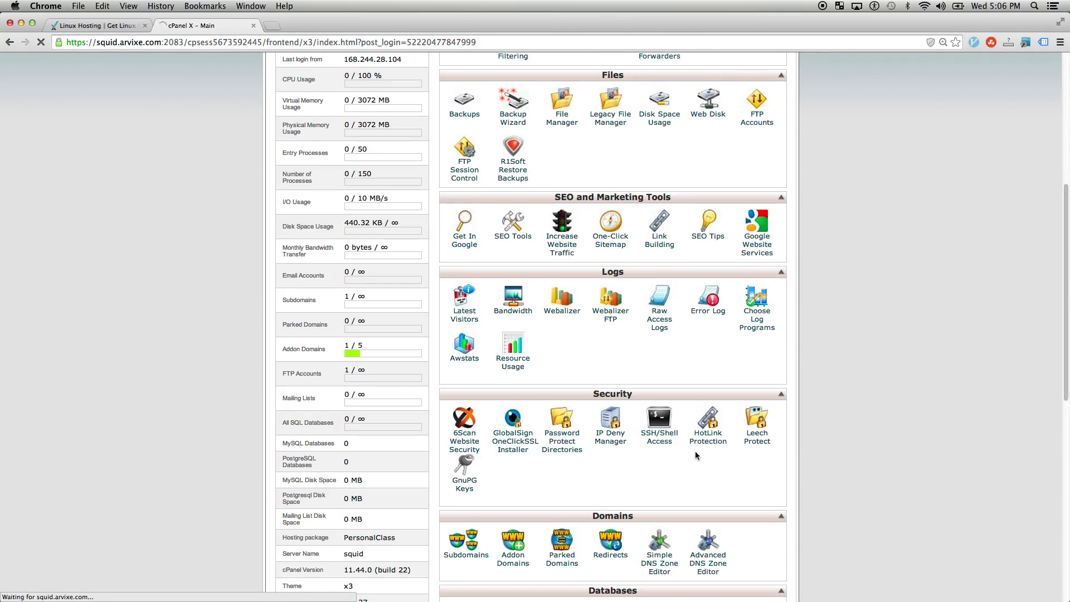
pyautogui.click(658, 420)
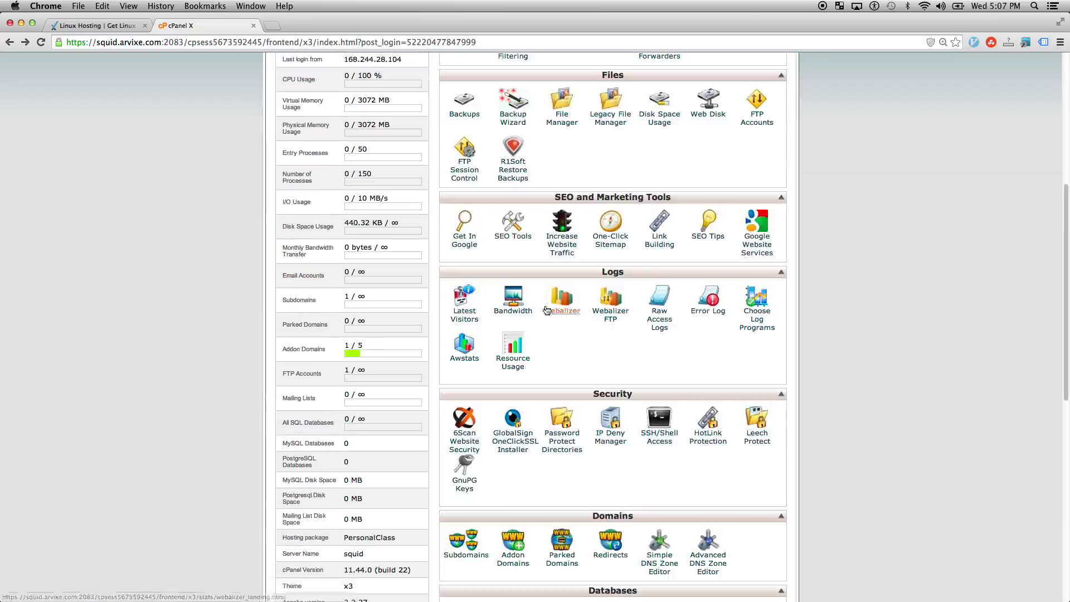
pyautogui.scroll(-3)
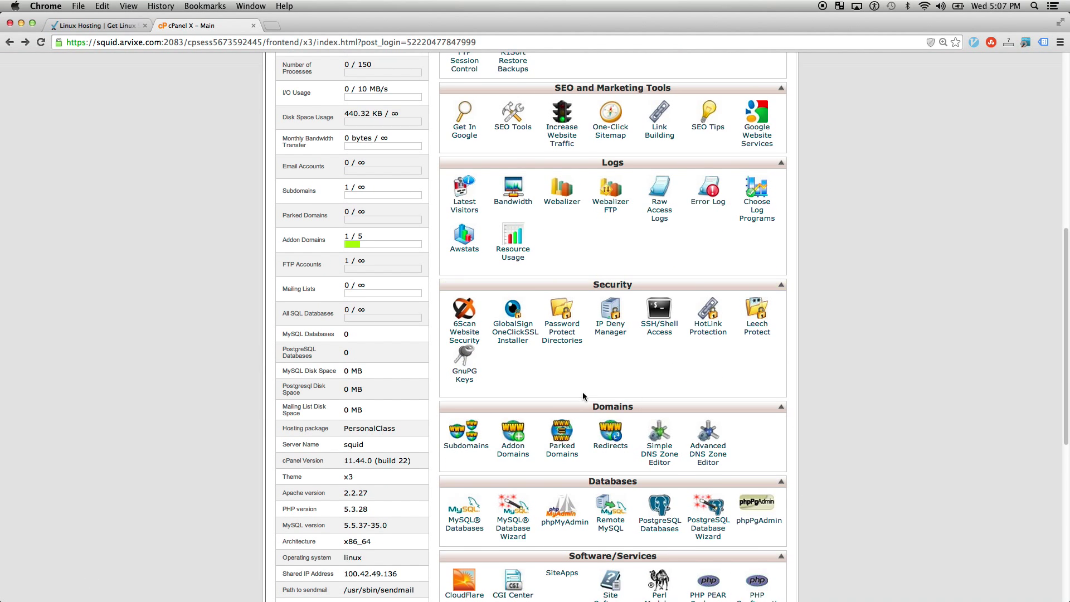
pyautogui.scroll(-3)
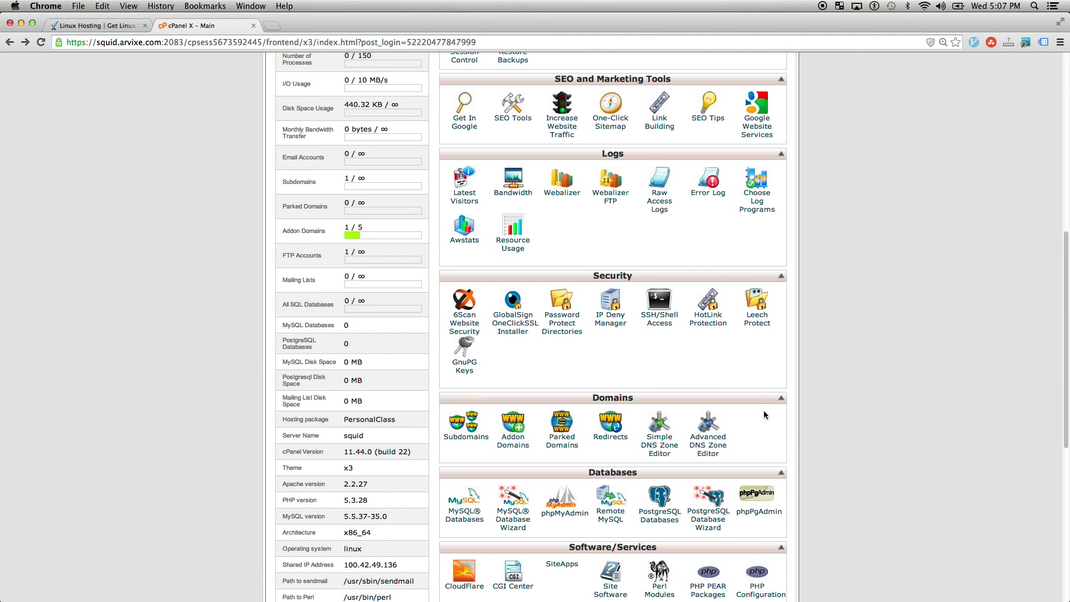
pyautogui.scroll(-3)
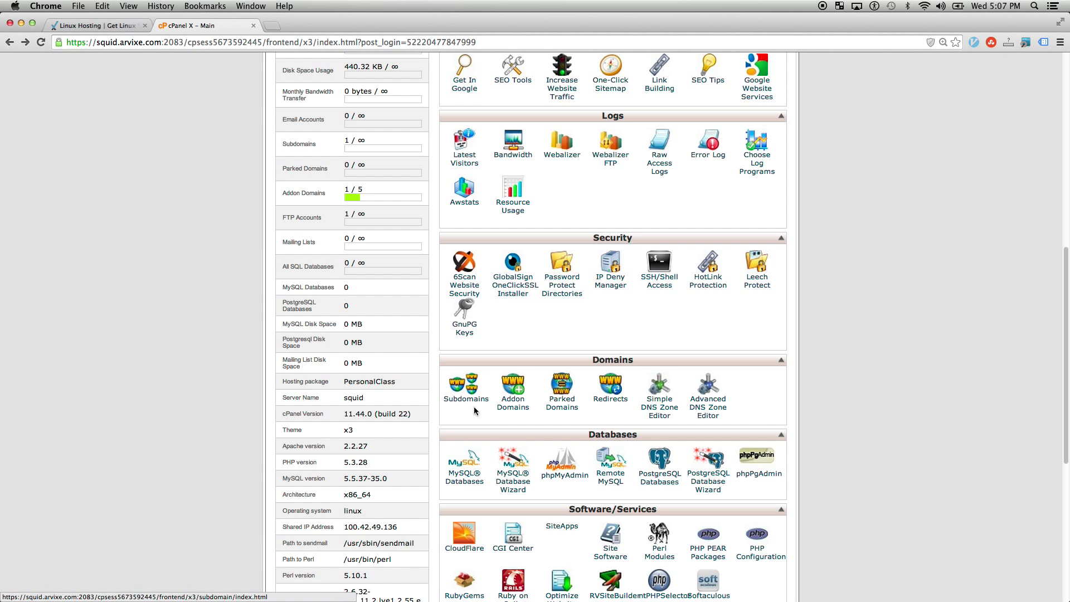
pyautogui.moveTo(561, 402)
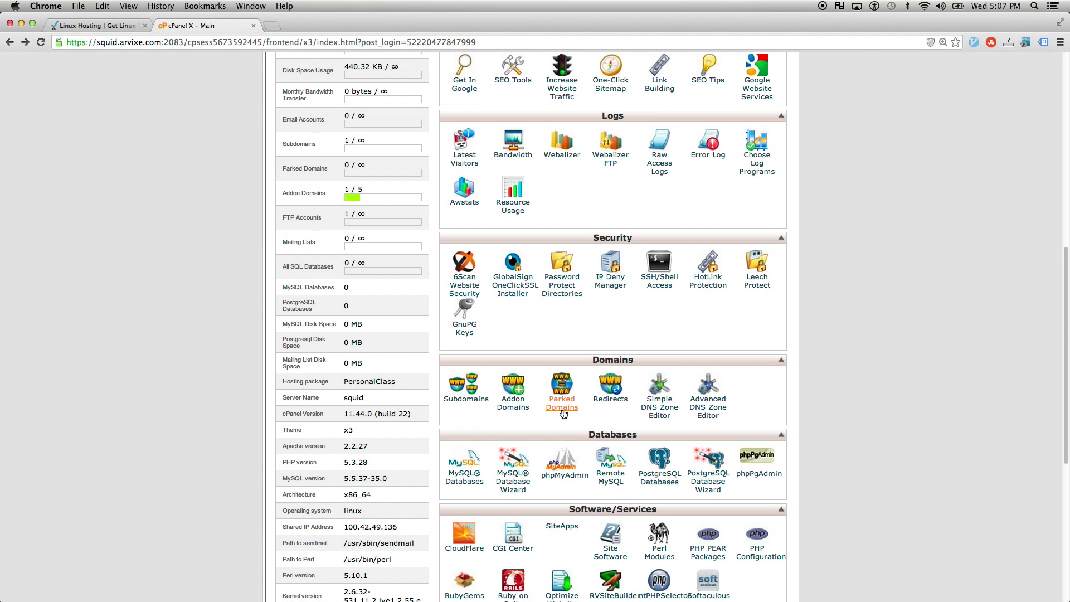
# Scroll to the Software/Services, Advanced and Arvixe sections, then back up to Preferences and Mail.
pyautogui.scroll(-3)
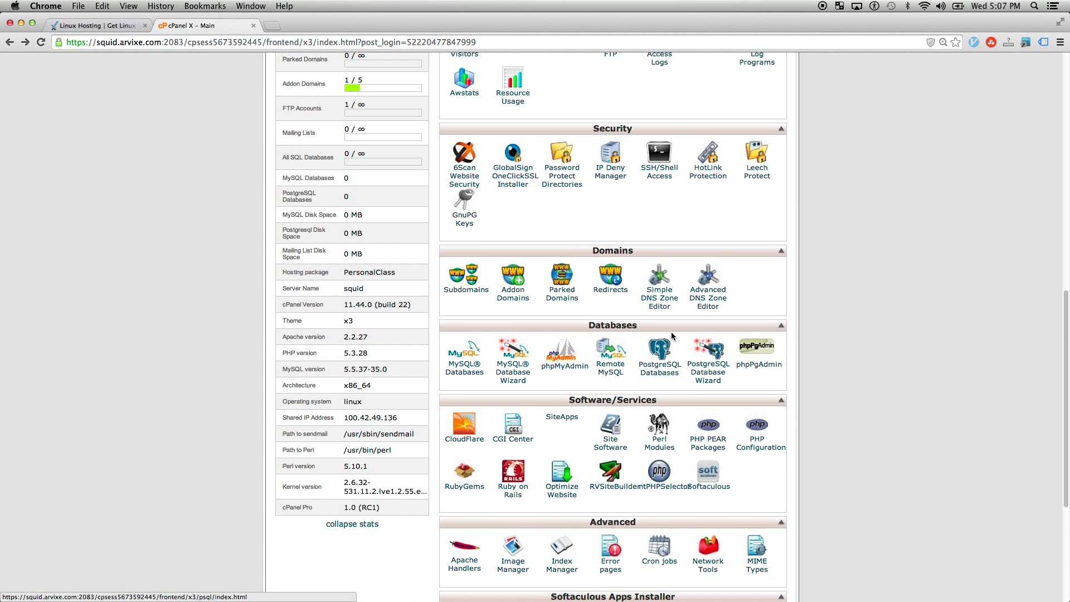
pyautogui.moveTo(609, 288)
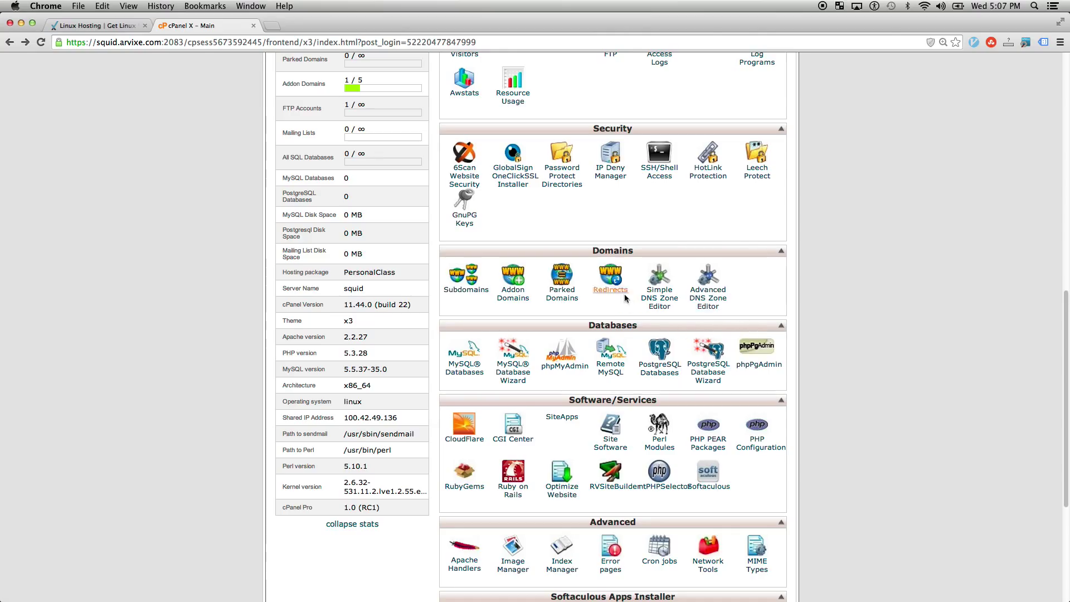
pyautogui.moveTo(464, 289)
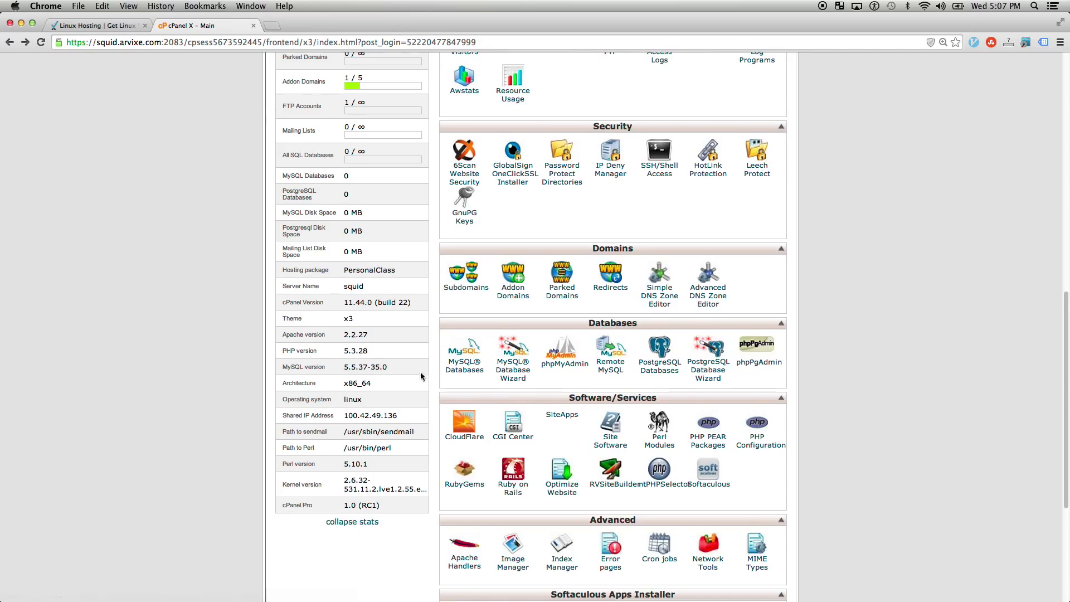
pyautogui.scroll(-3)
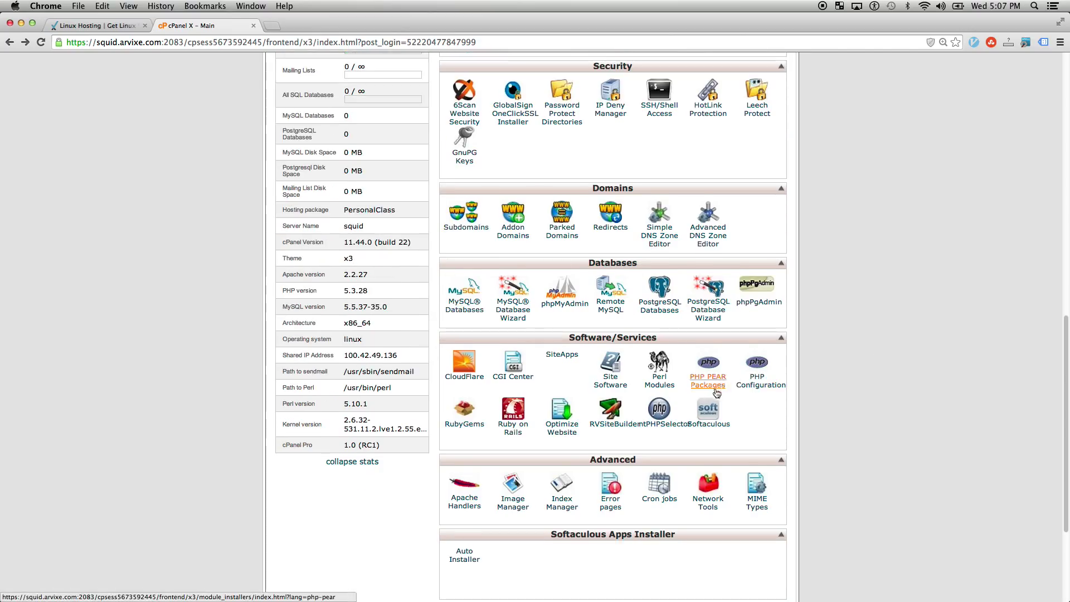
pyautogui.scroll(-3)
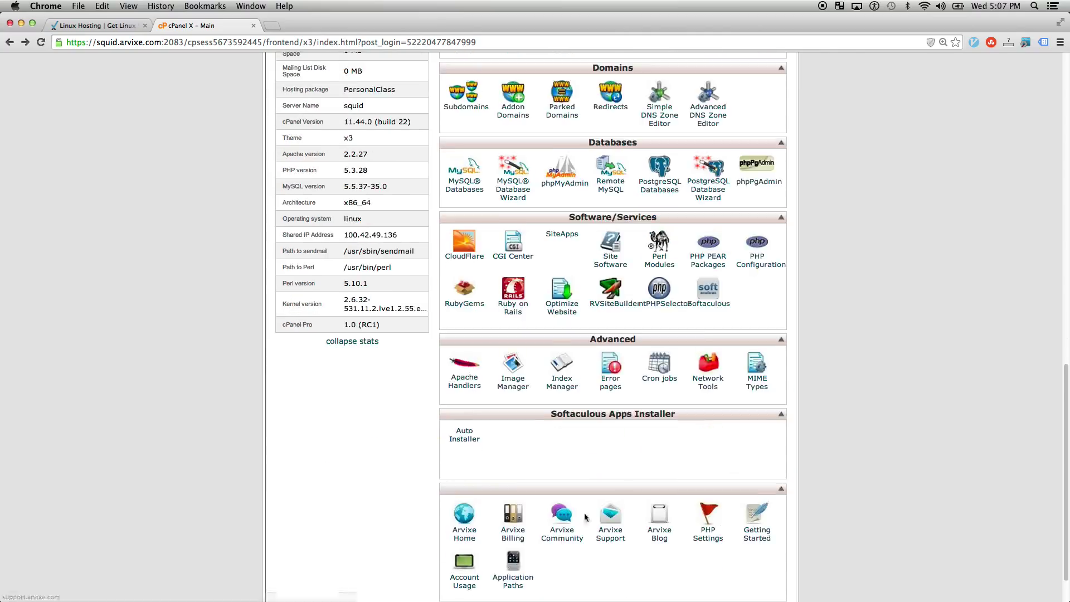
pyautogui.scroll(-3)
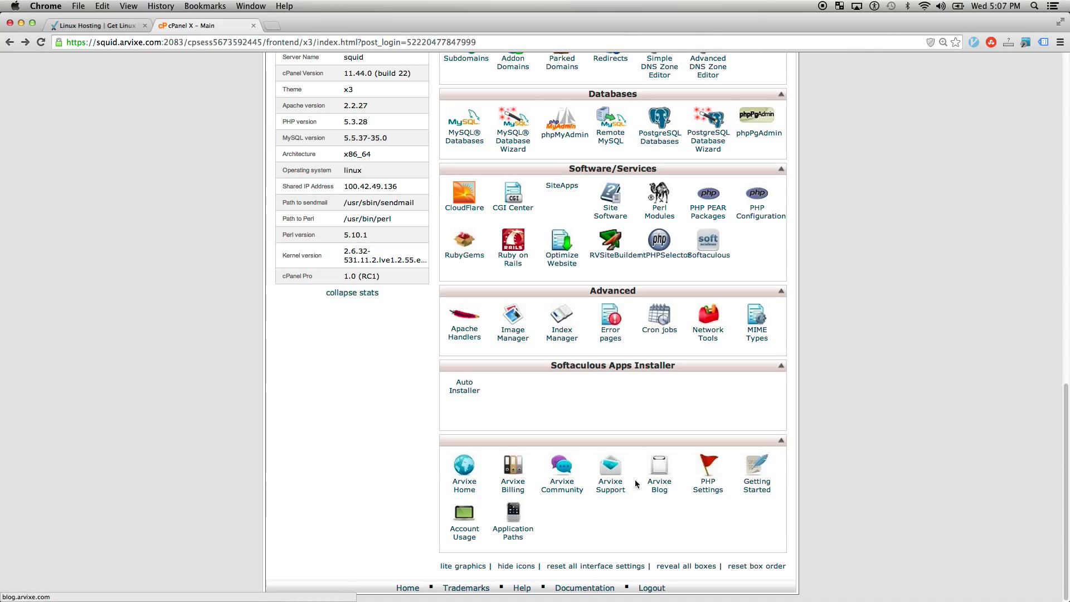
pyautogui.moveTo(626, 509)
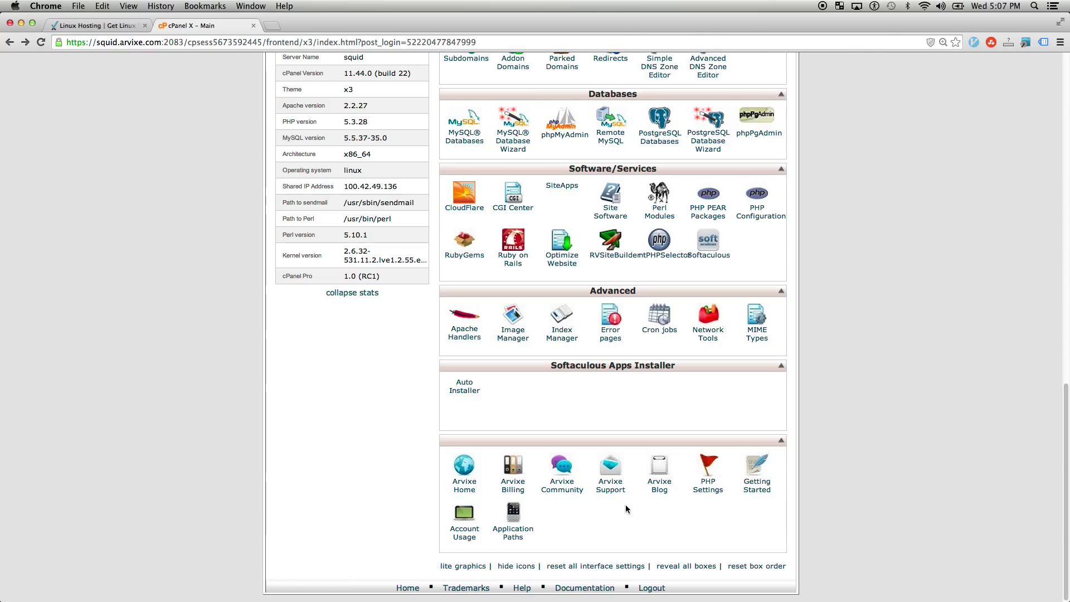
pyautogui.scroll(3)
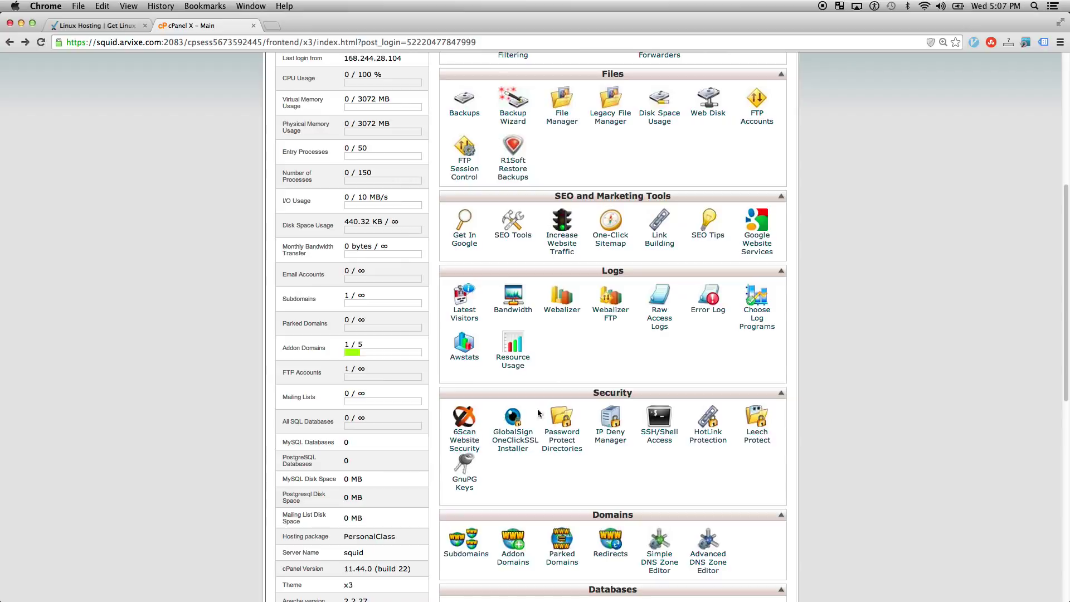
pyautogui.scroll(-3)
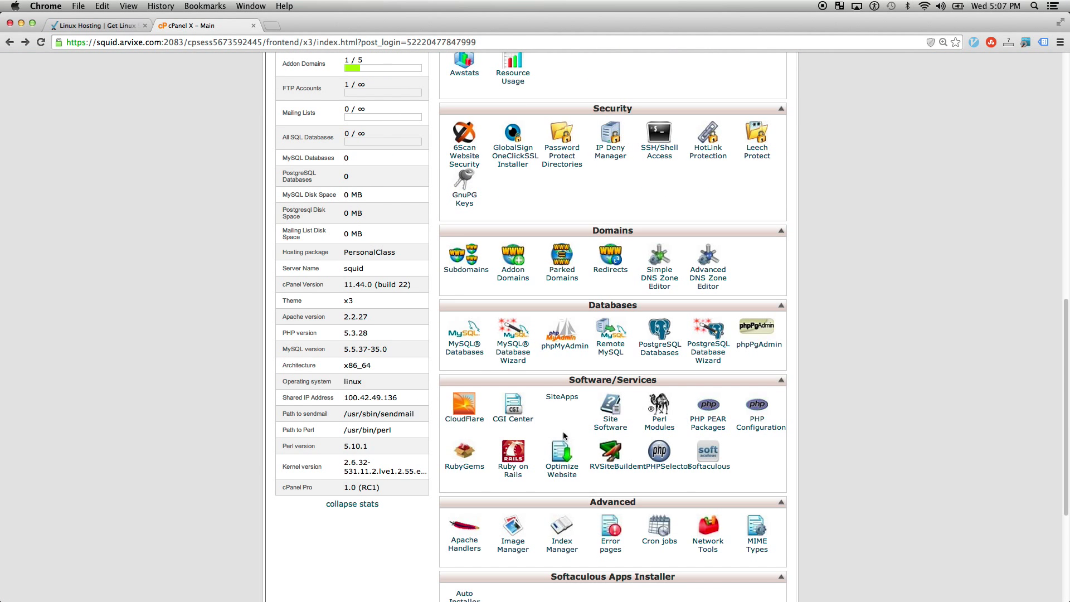
pyautogui.scroll(3)
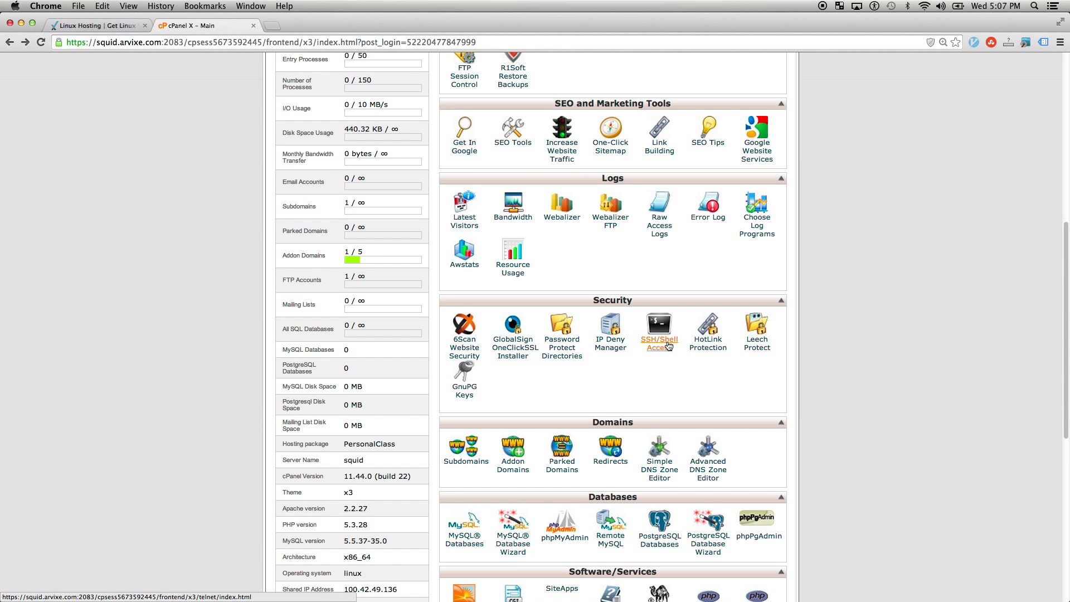
pyautogui.scroll(3)
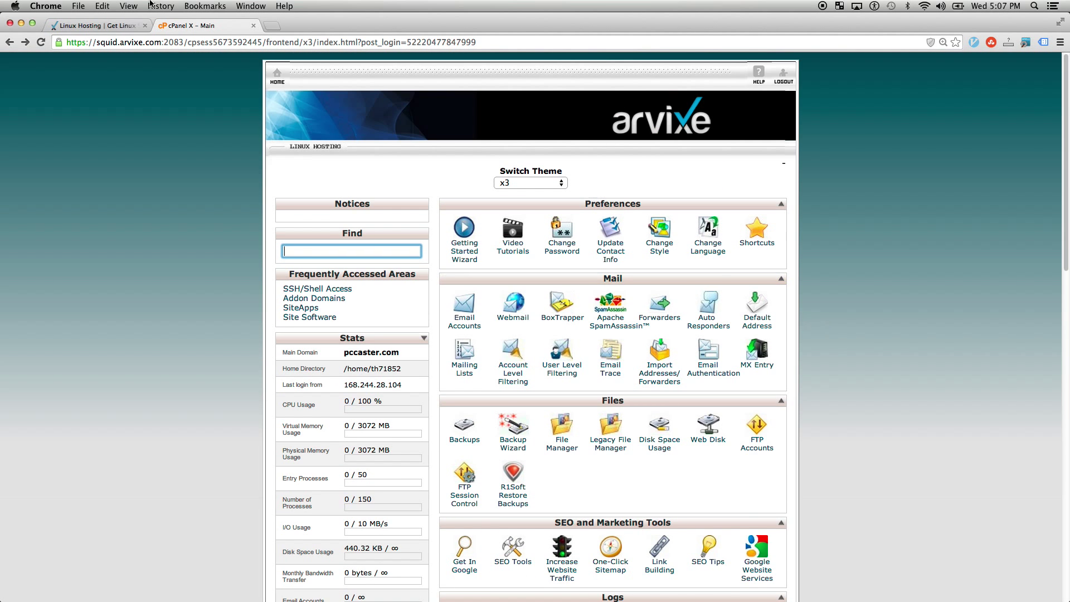
# Recheck the Linux Hosting PersonalClass features and $4.00/month pricing, then return to cPanel X.
pyautogui.click(99, 25)
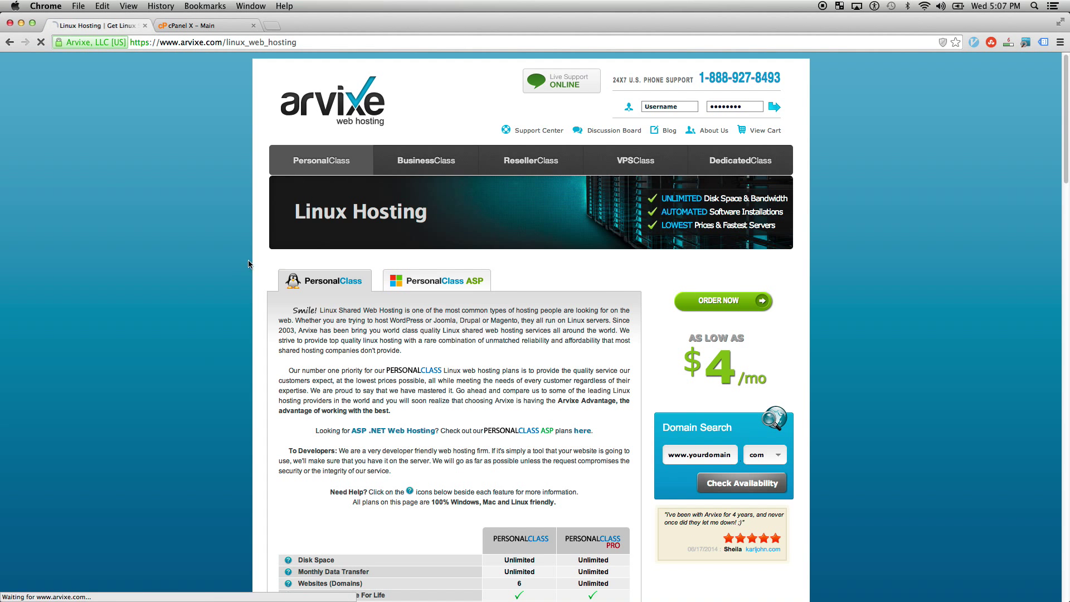
pyautogui.scroll(-3)
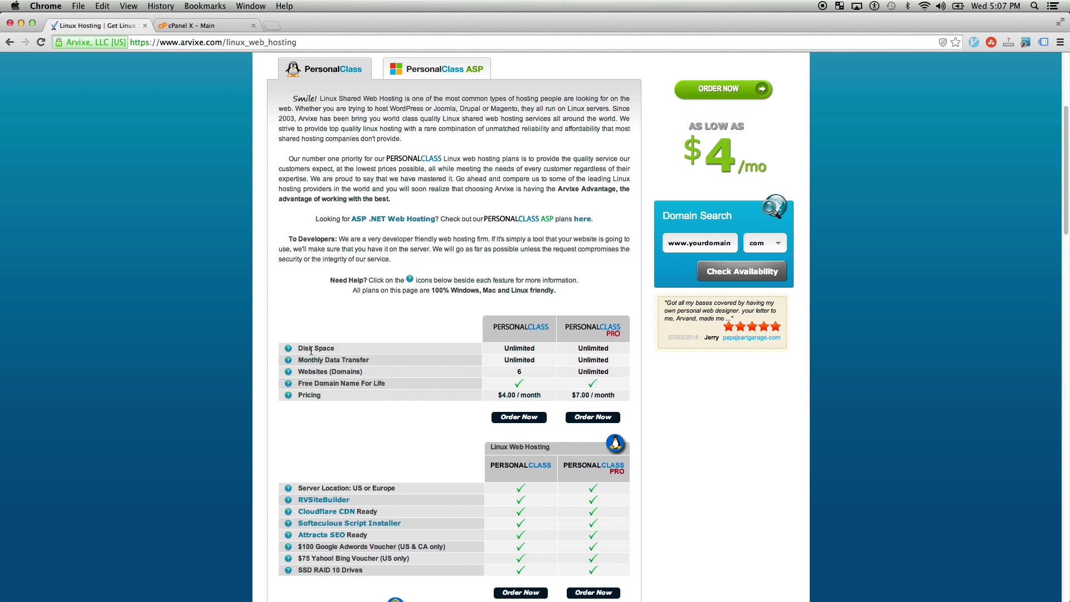
pyautogui.scroll(3)
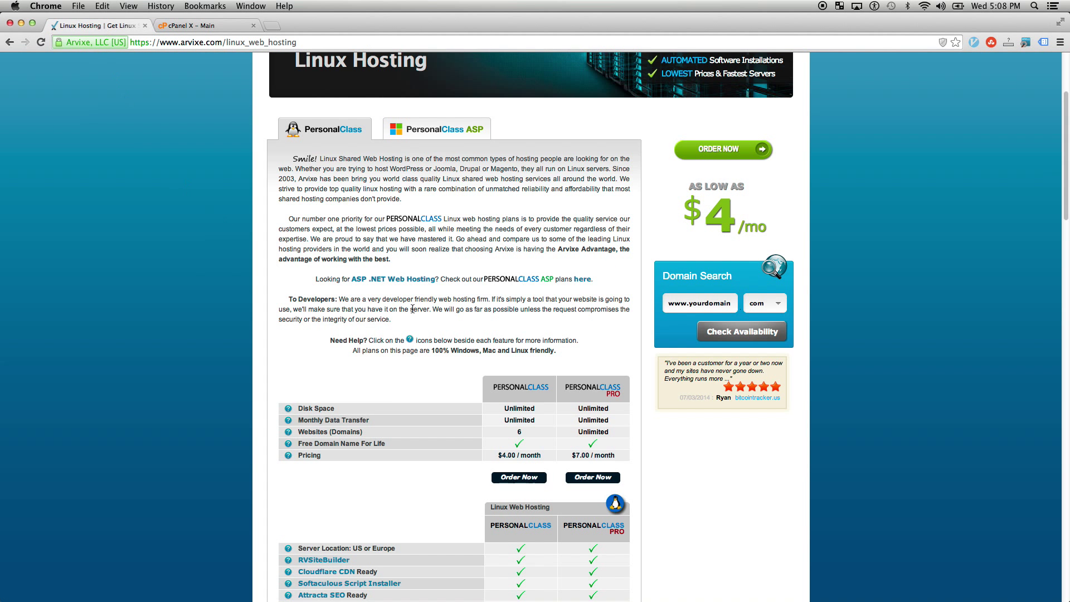
pyautogui.moveTo(541, 452)
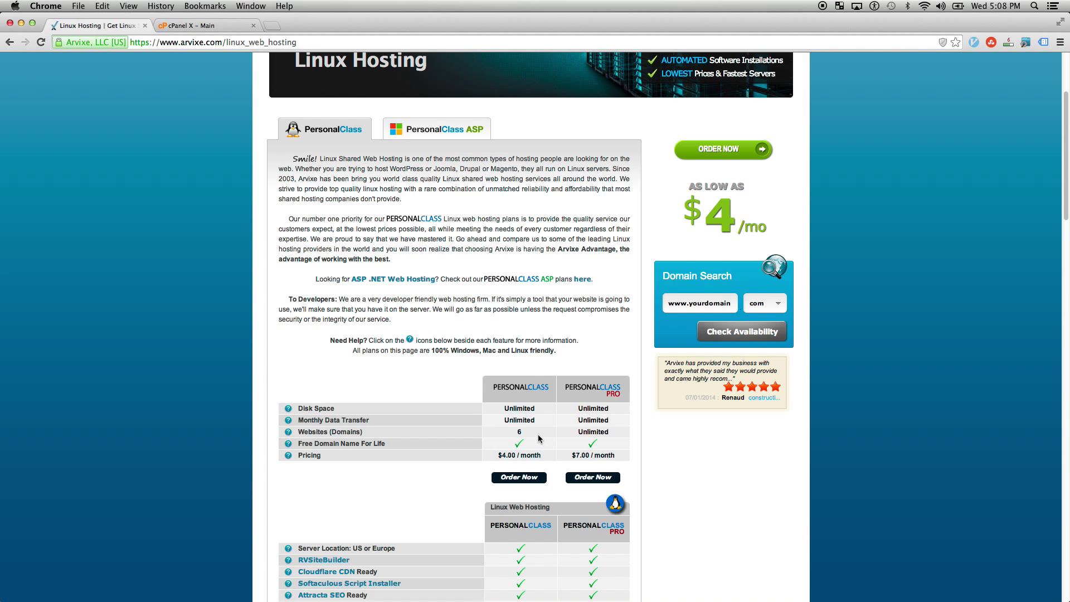
pyautogui.moveTo(564, 461)
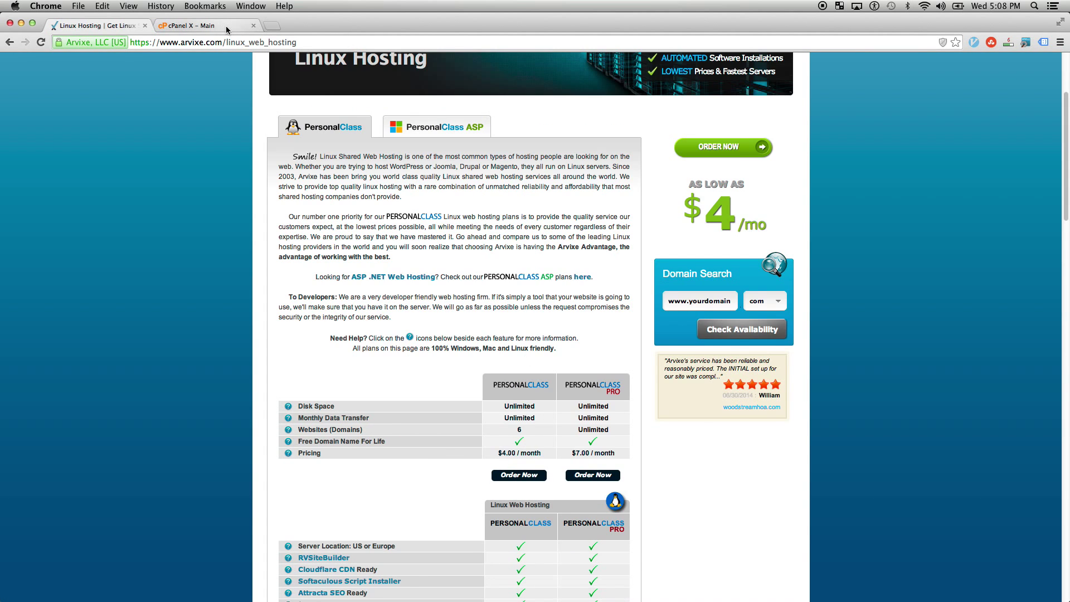
pyautogui.click(191, 25)
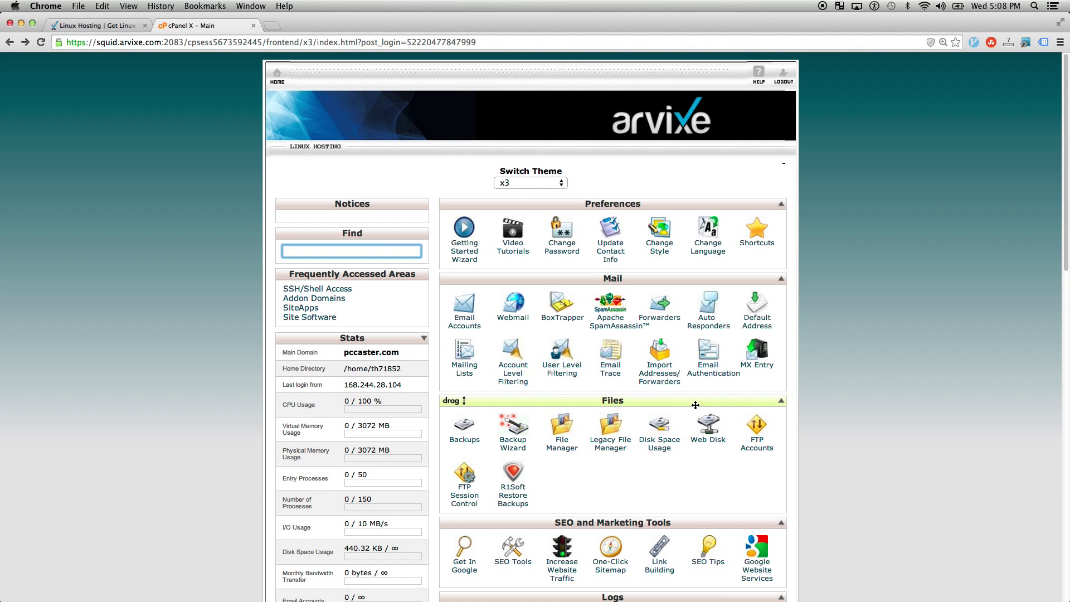
pyautogui.moveTo(658, 373)
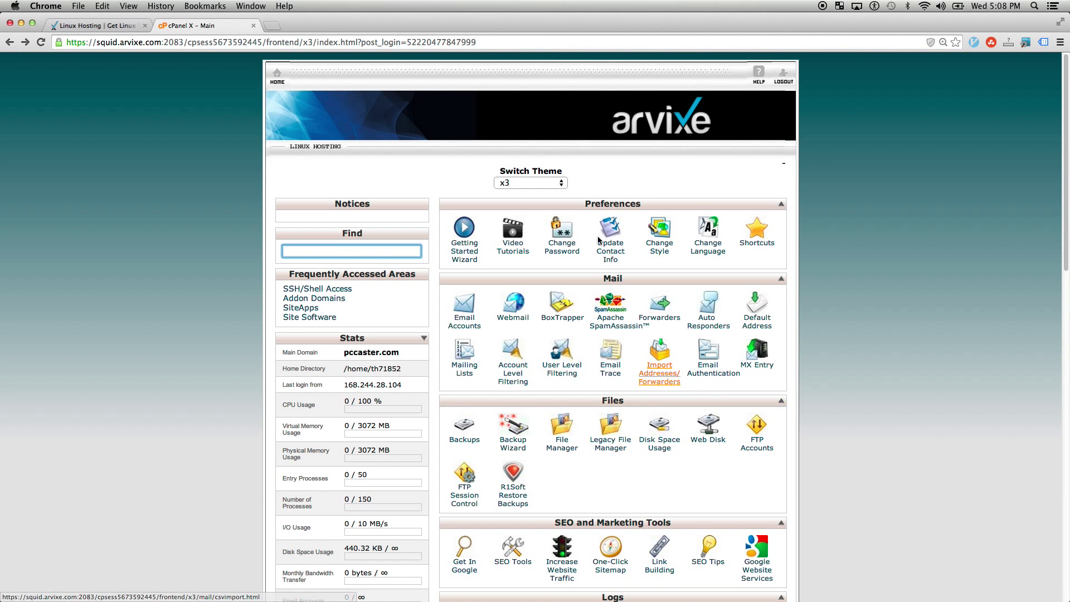
pyautogui.click(95, 25)
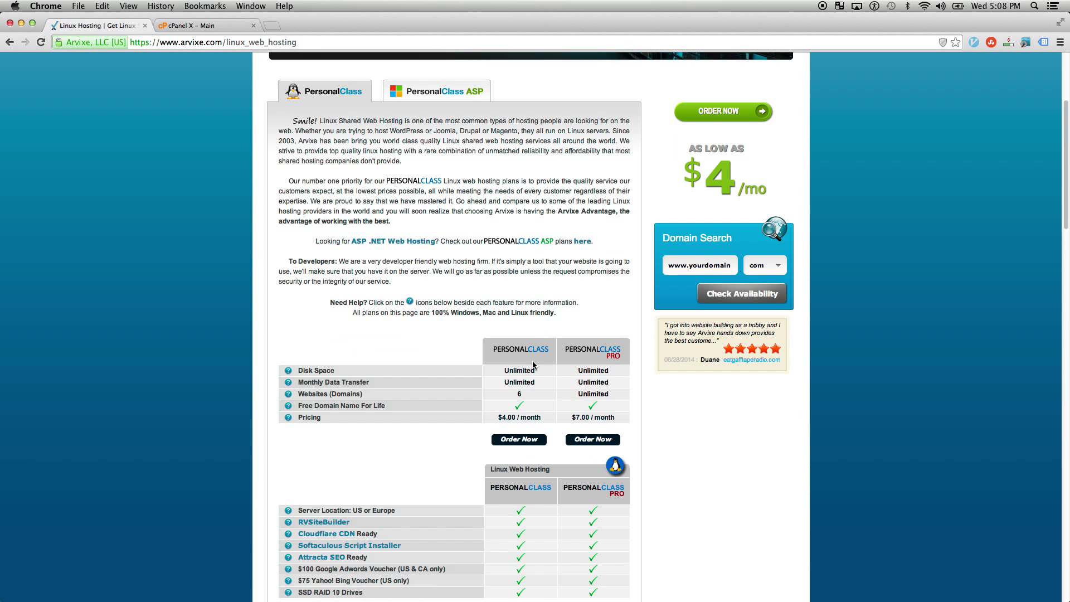
pyautogui.scroll(-3)
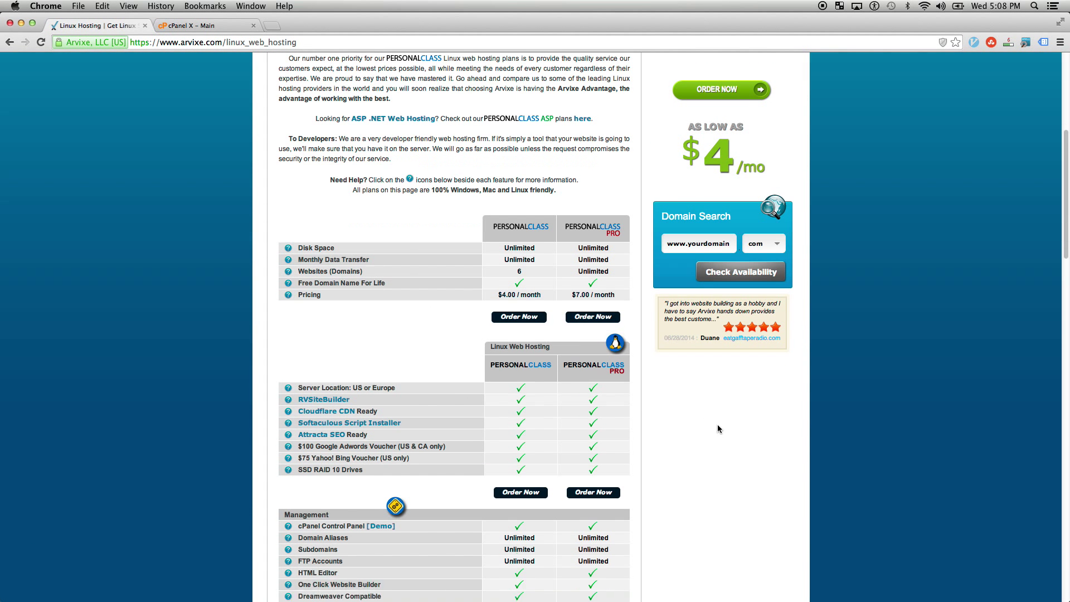
pyautogui.scroll(-3)
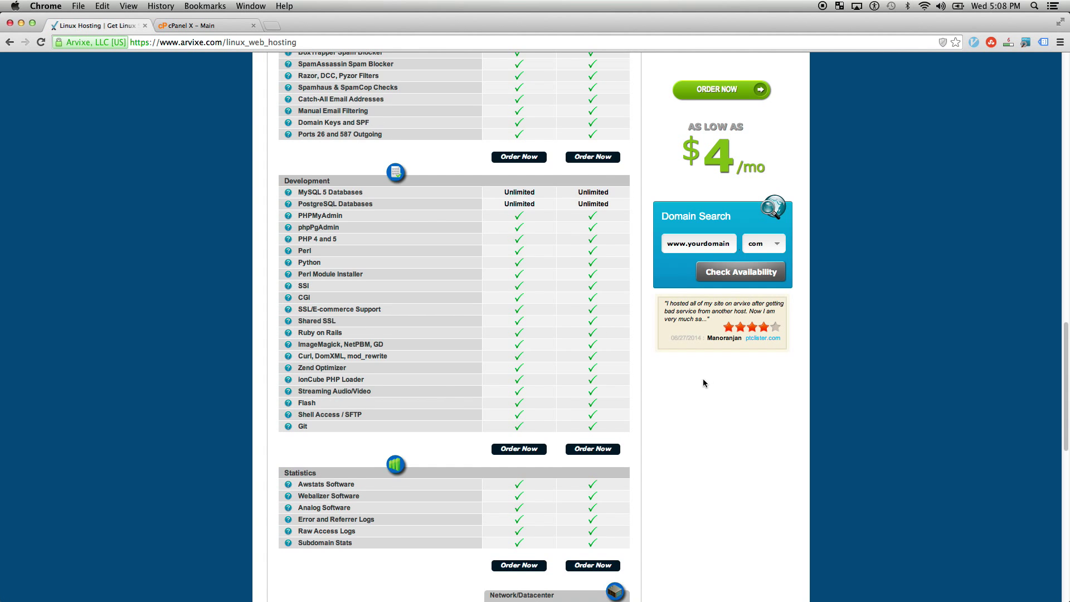
pyautogui.scroll(3)
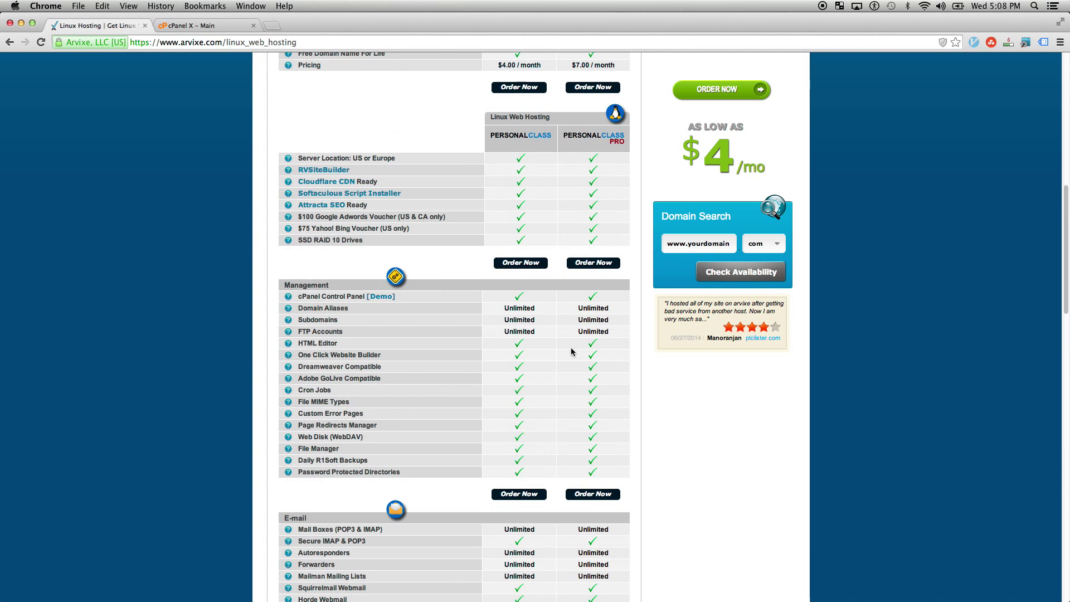
pyautogui.scroll(3)
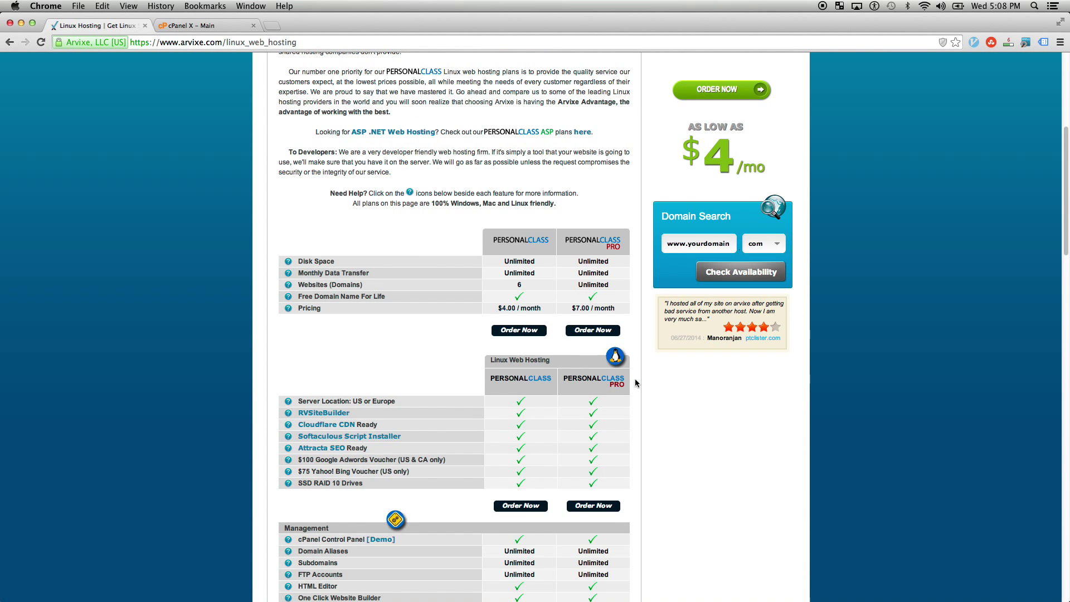
pyautogui.scroll(3)
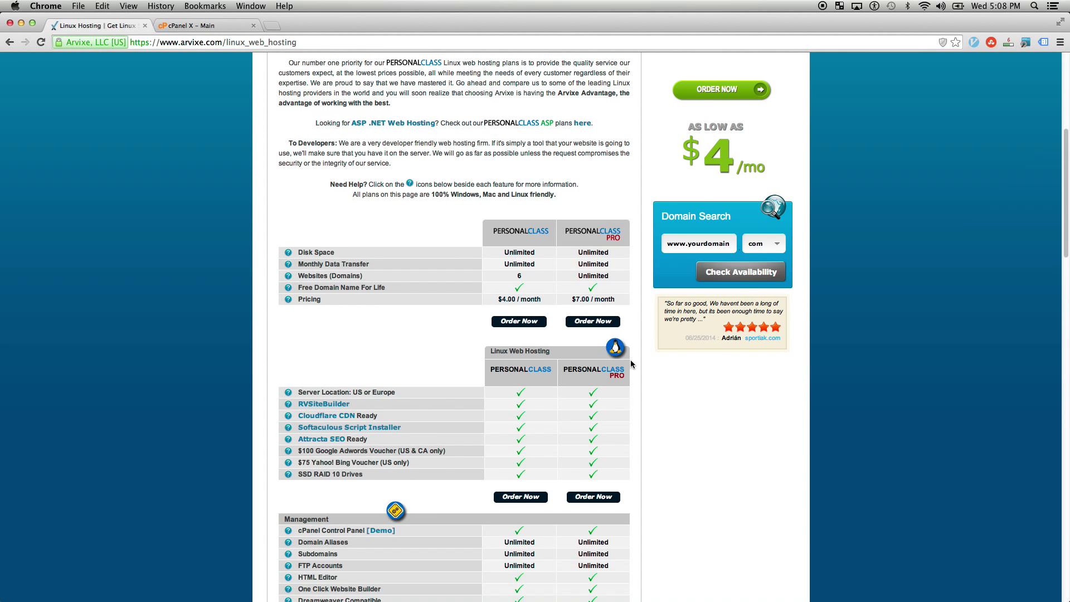
pyautogui.scroll(-3)
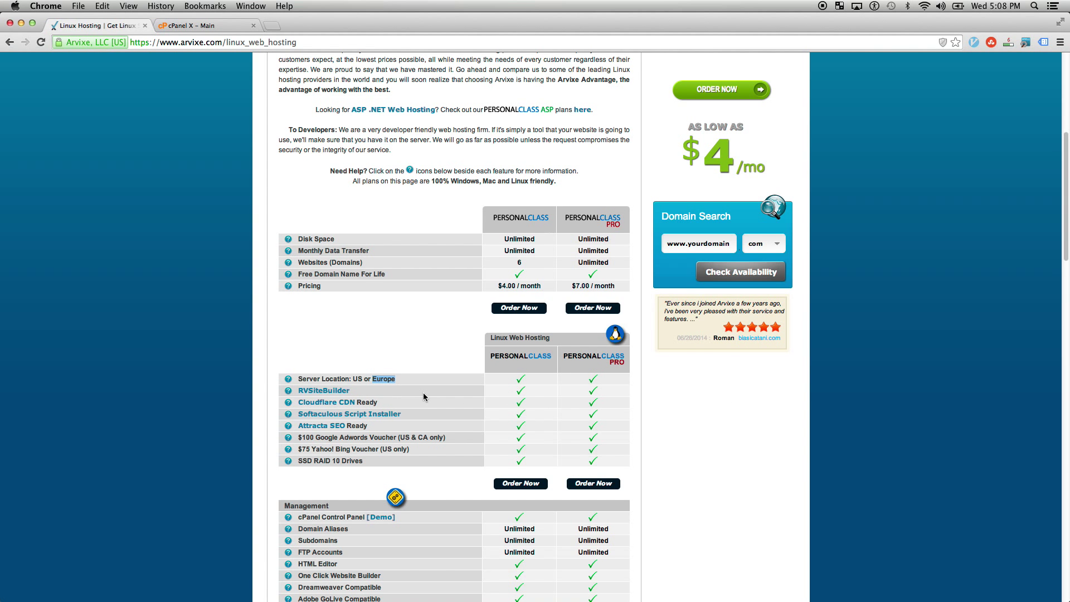
pyautogui.scroll(3)
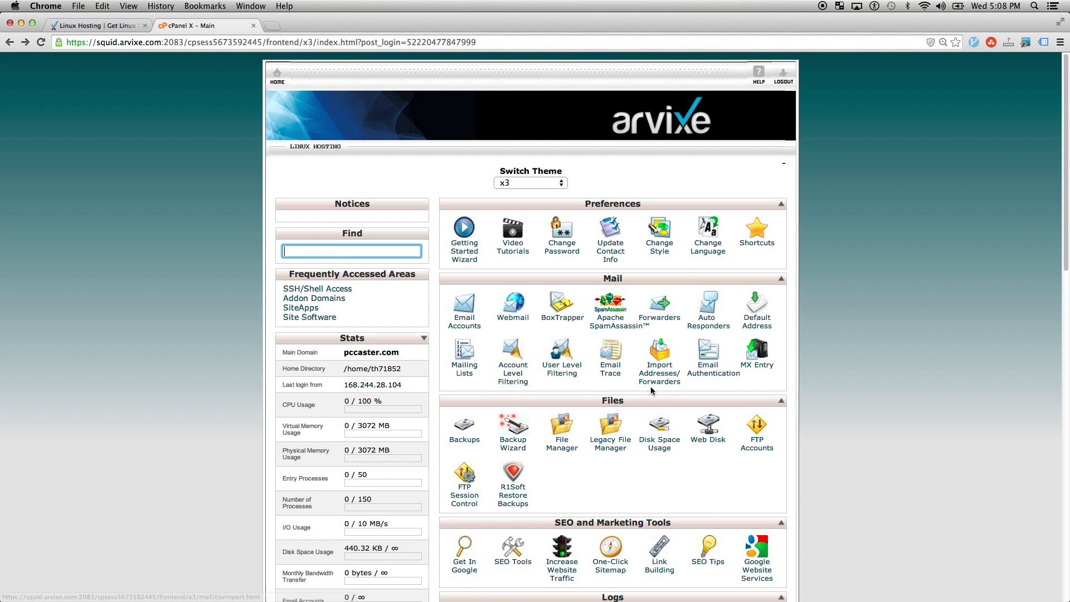
# Scroll the cPanel dashboard down and back to the top, then reopen the Arvixe Linux Hosting page.
pyautogui.scroll(-3)
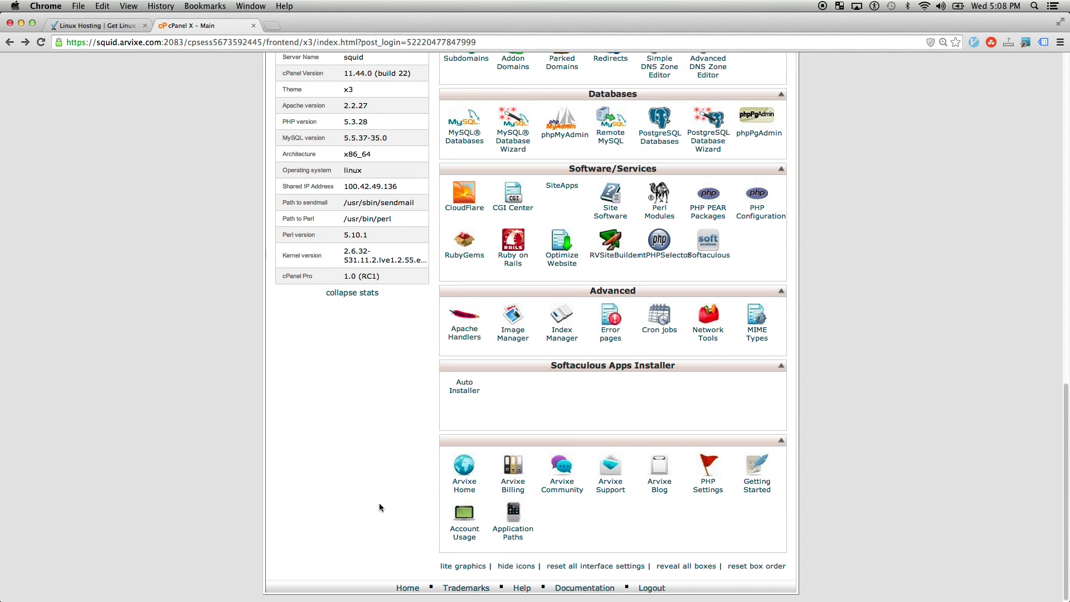
pyautogui.moveTo(804, 442)
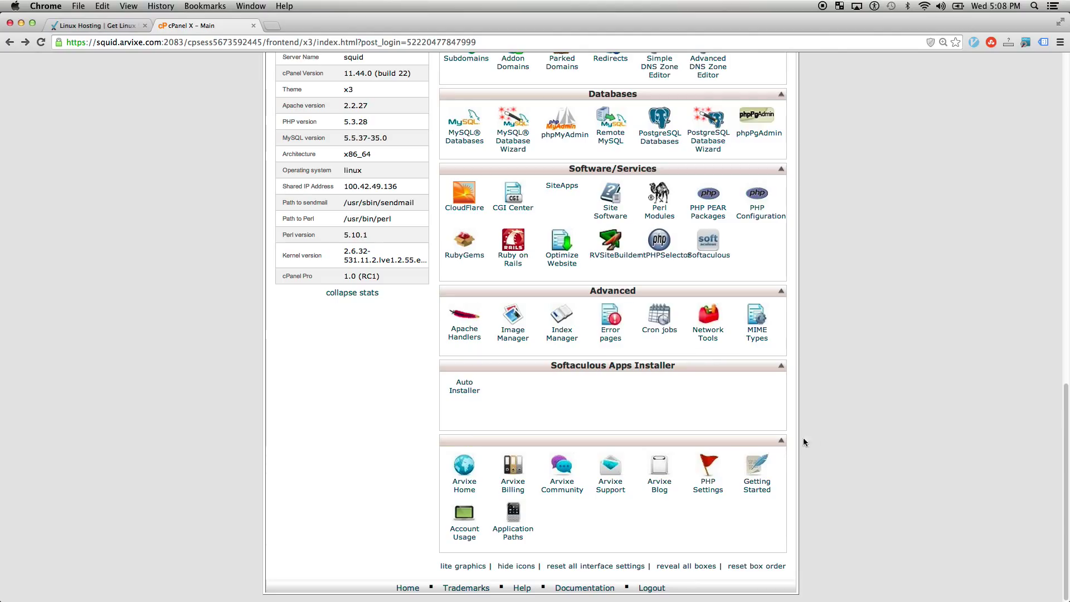
pyautogui.moveTo(868, 374)
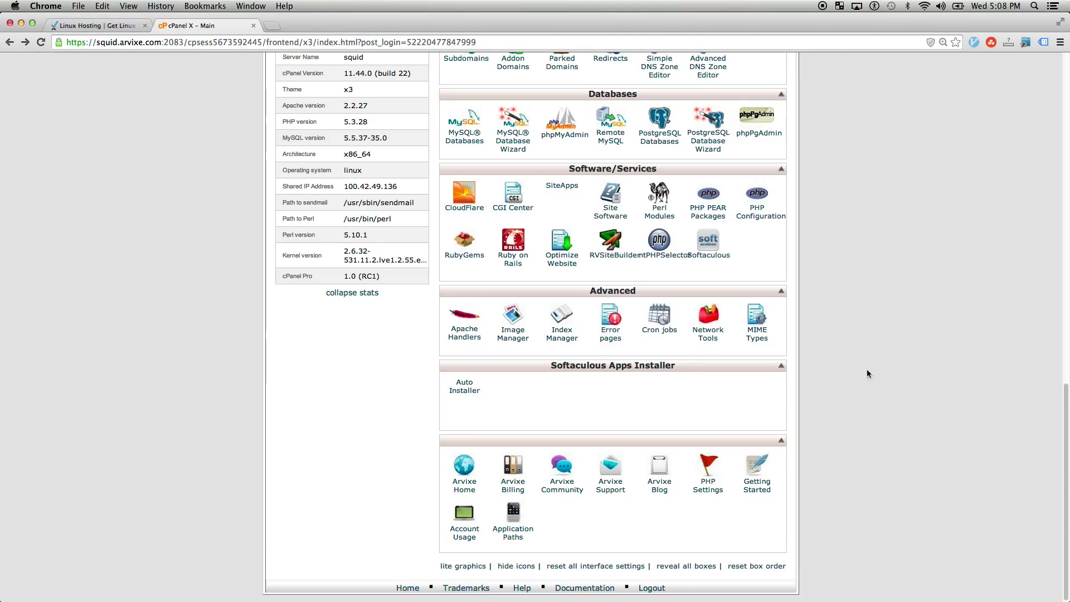
pyautogui.moveTo(880, 507)
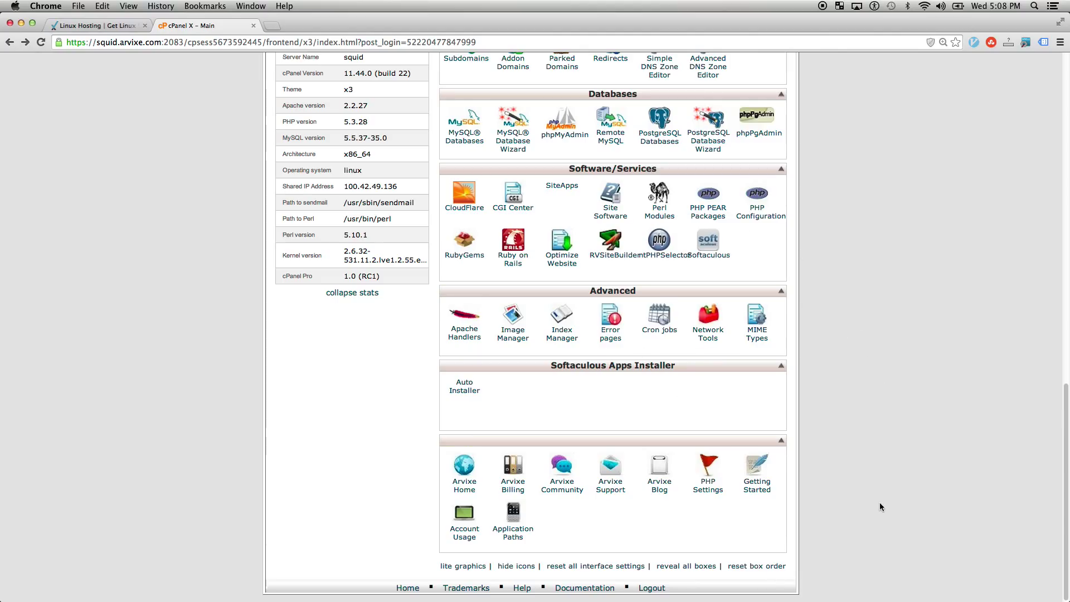
pyautogui.scroll(3)
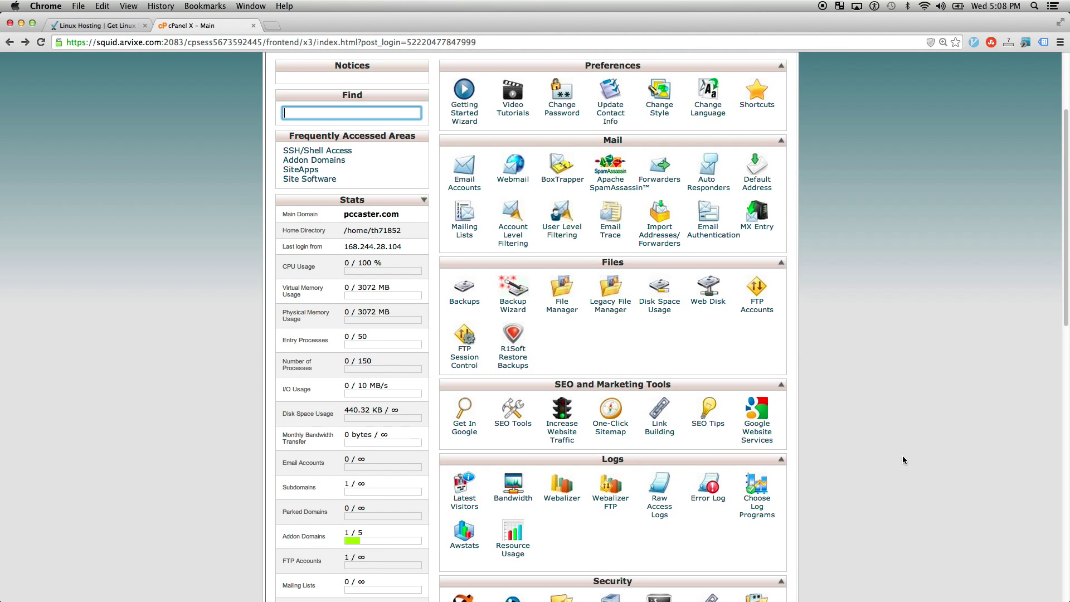
pyautogui.scroll(3)
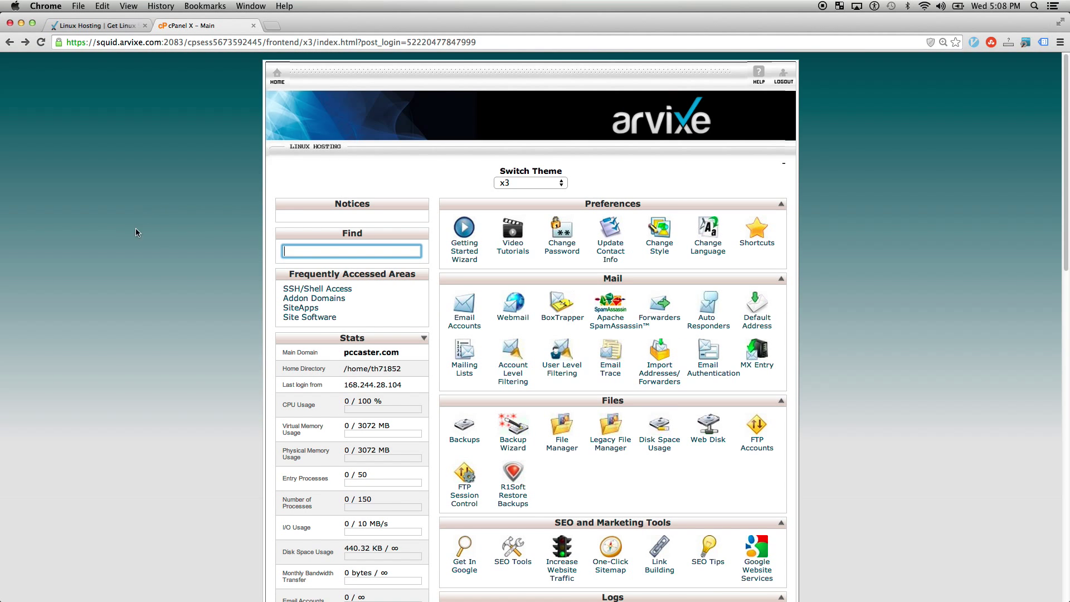
pyautogui.scroll(-3)
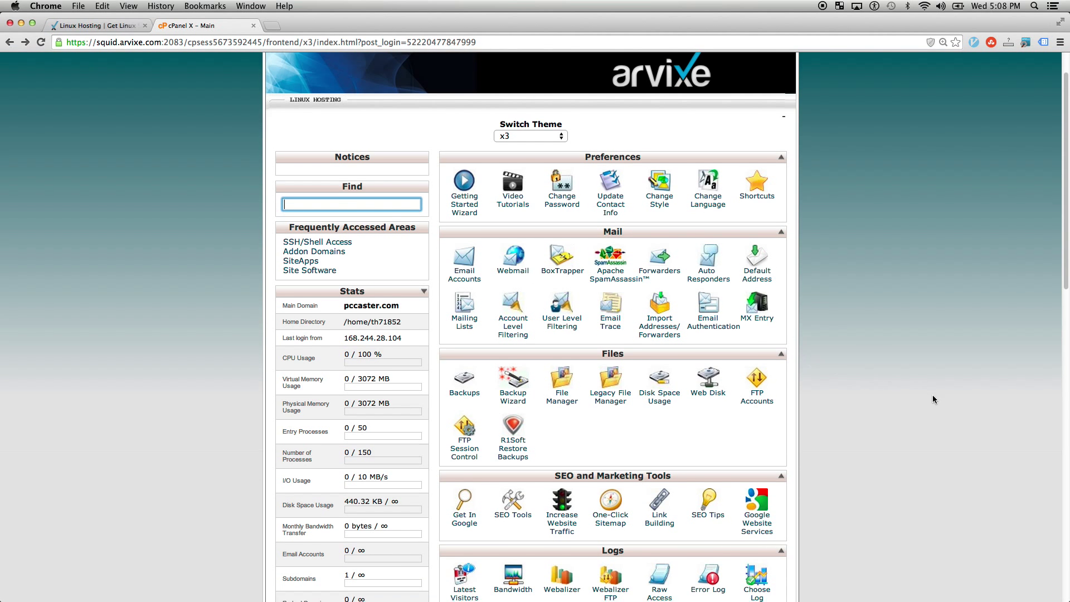
pyautogui.click(95, 25)
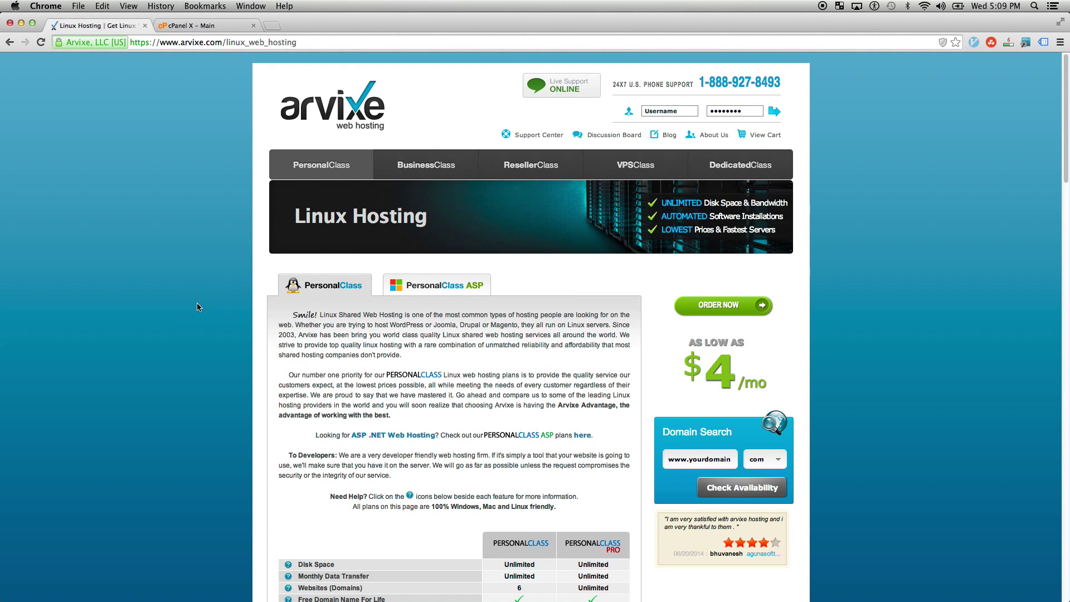
pyautogui.moveTo(425, 164)
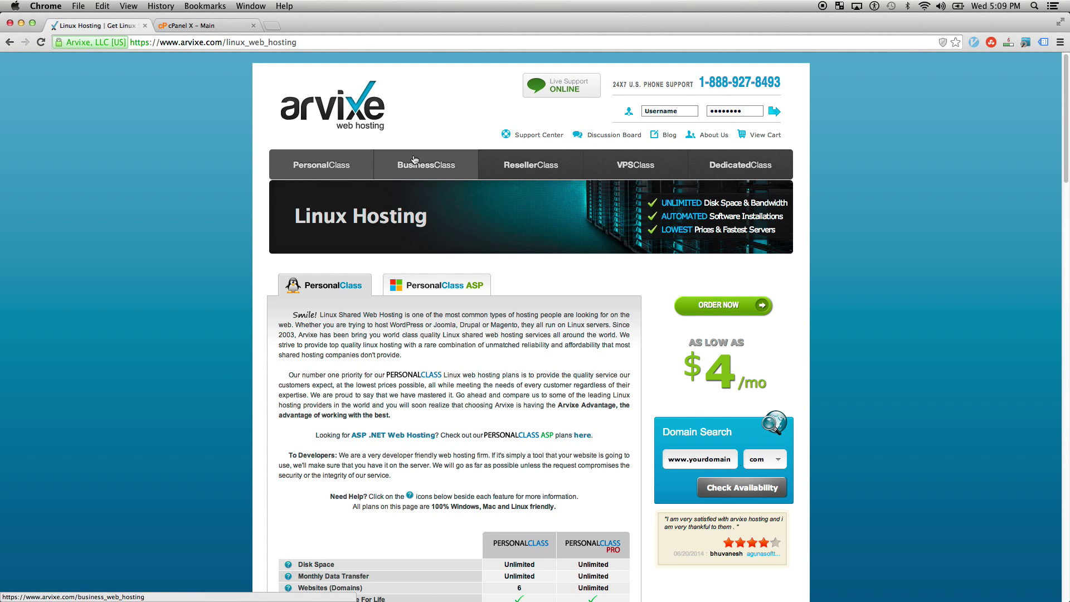
pyautogui.moveTo(154, 294)
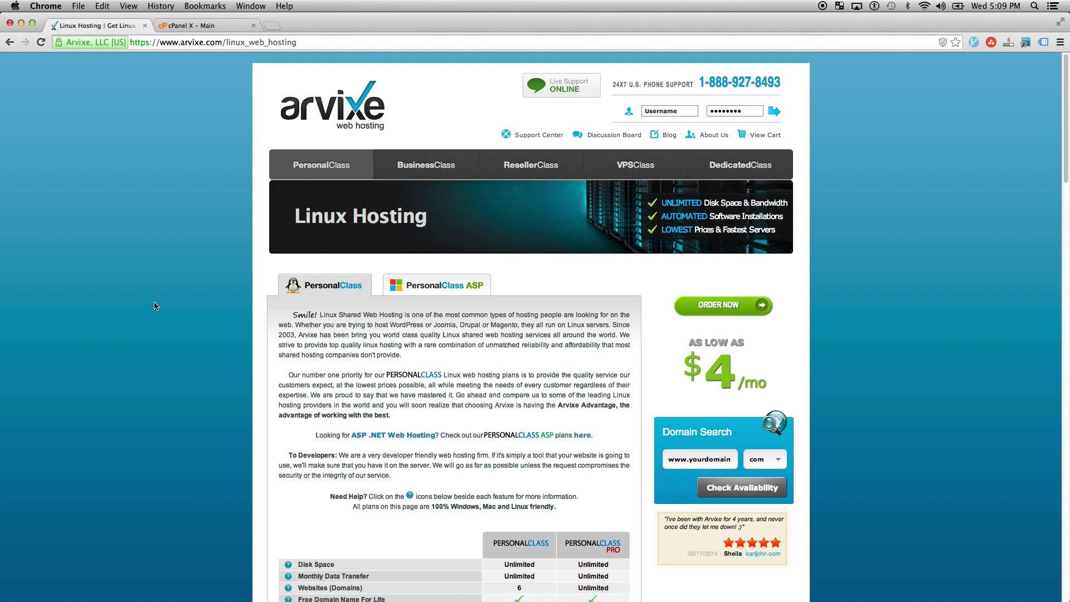
pyautogui.moveTo(439, 289)
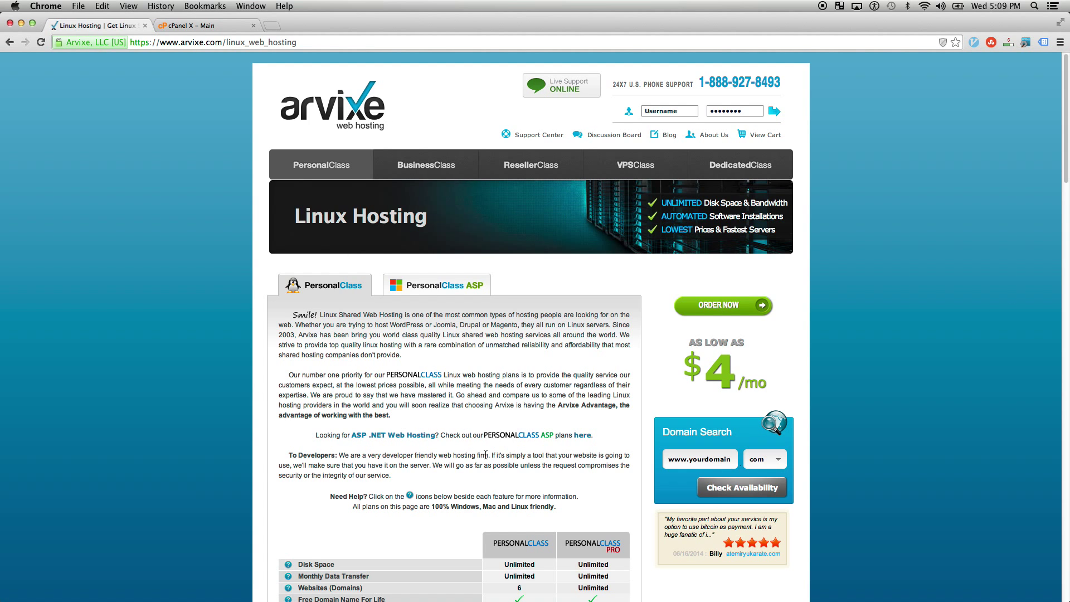
pyautogui.moveTo(240, 483)
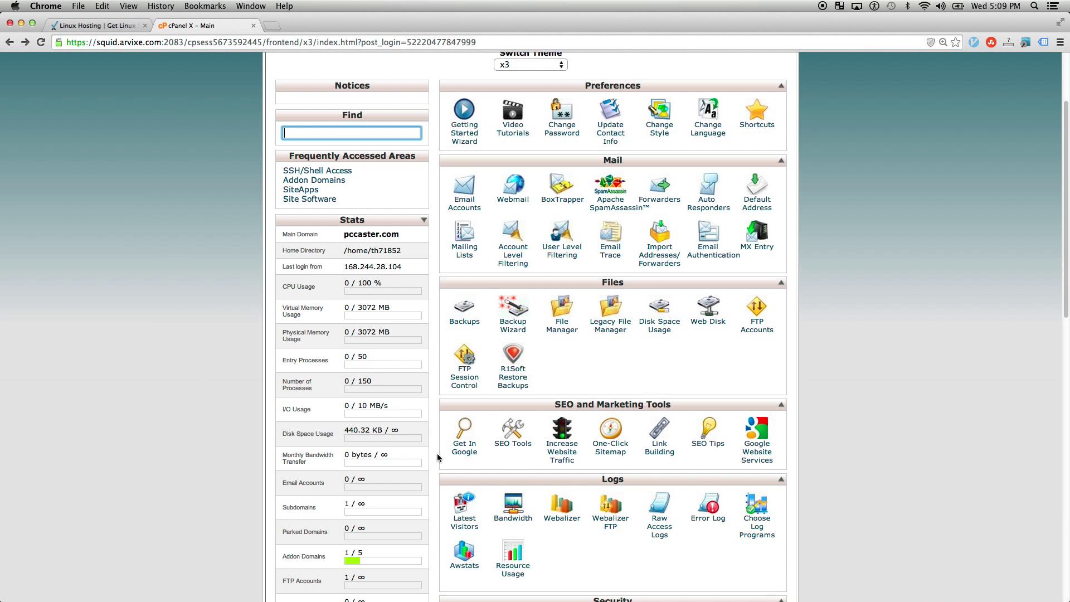
pyautogui.scroll(3)
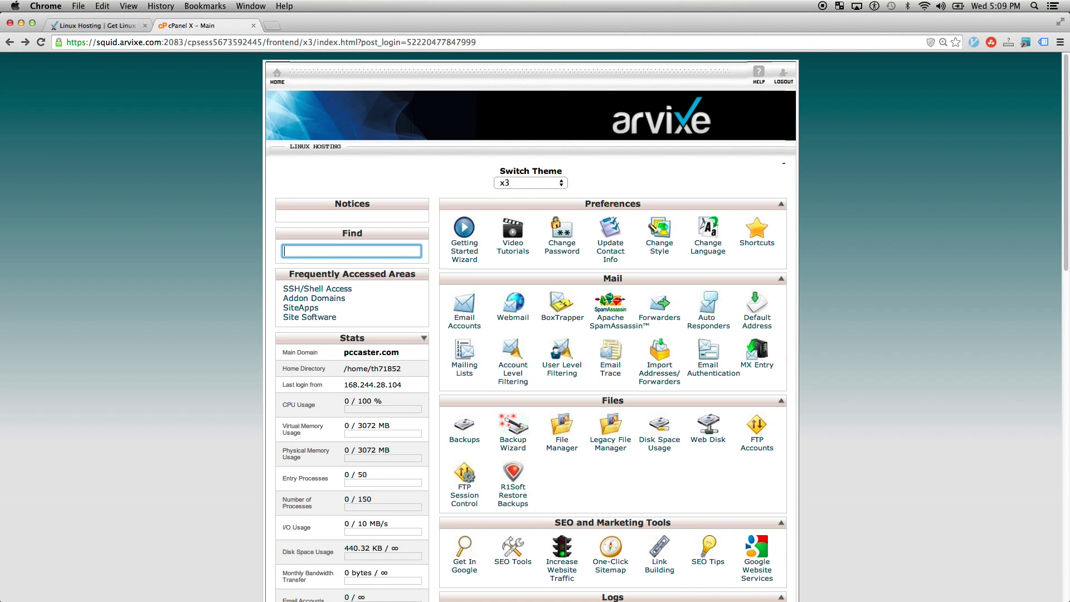
pyautogui.click(99, 26)
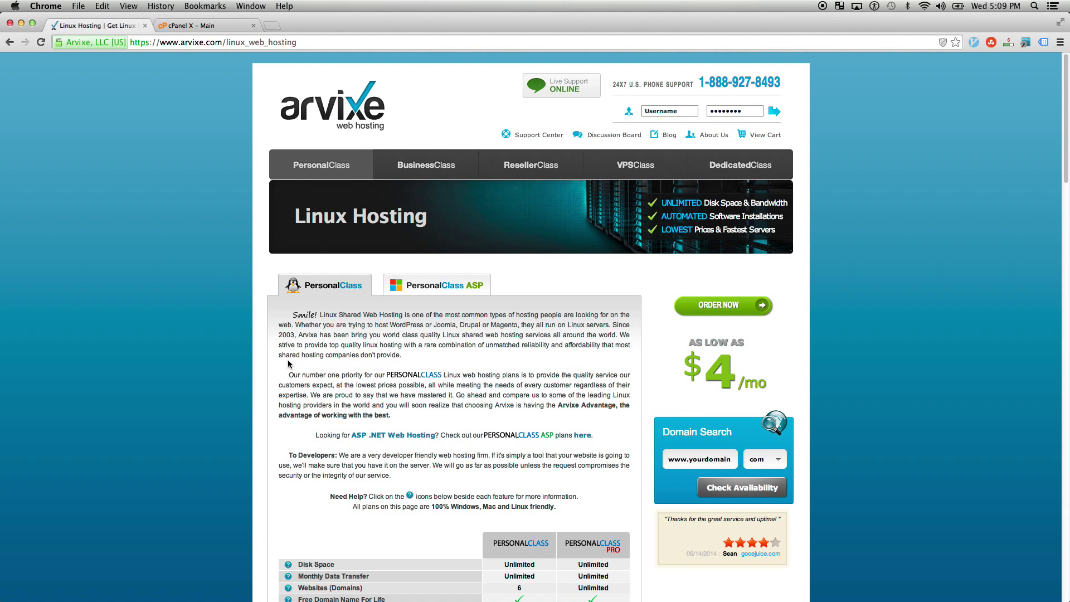
# Look over the PersonalClass pricing table and billing terms, then switch to cPanel X – Main.
pyautogui.scroll(-3)
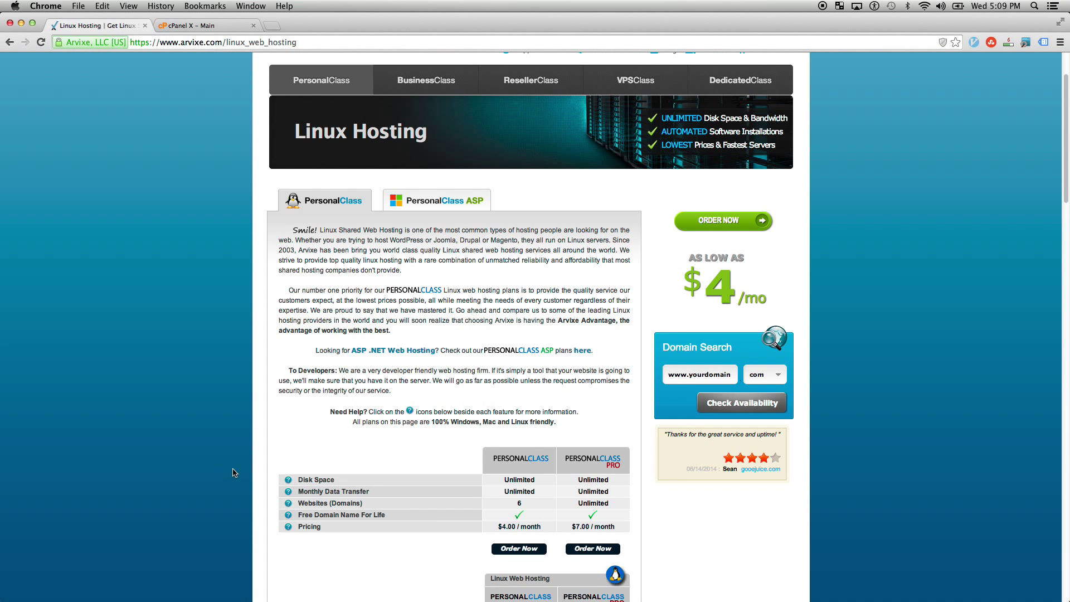
pyautogui.scroll(-3)
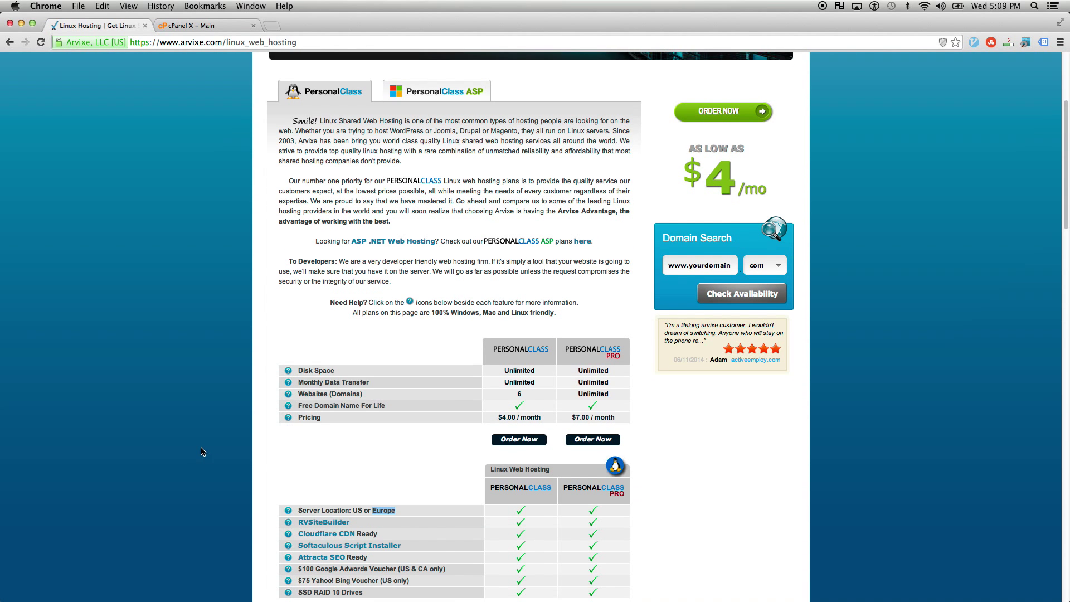
pyautogui.scroll(-3)
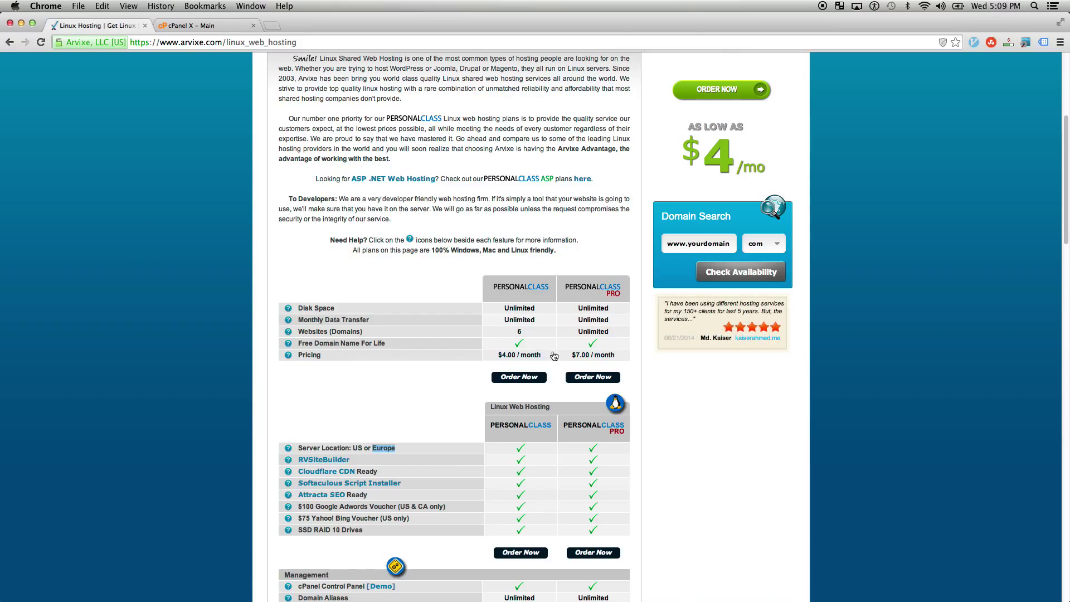
pyautogui.moveTo(326, 342)
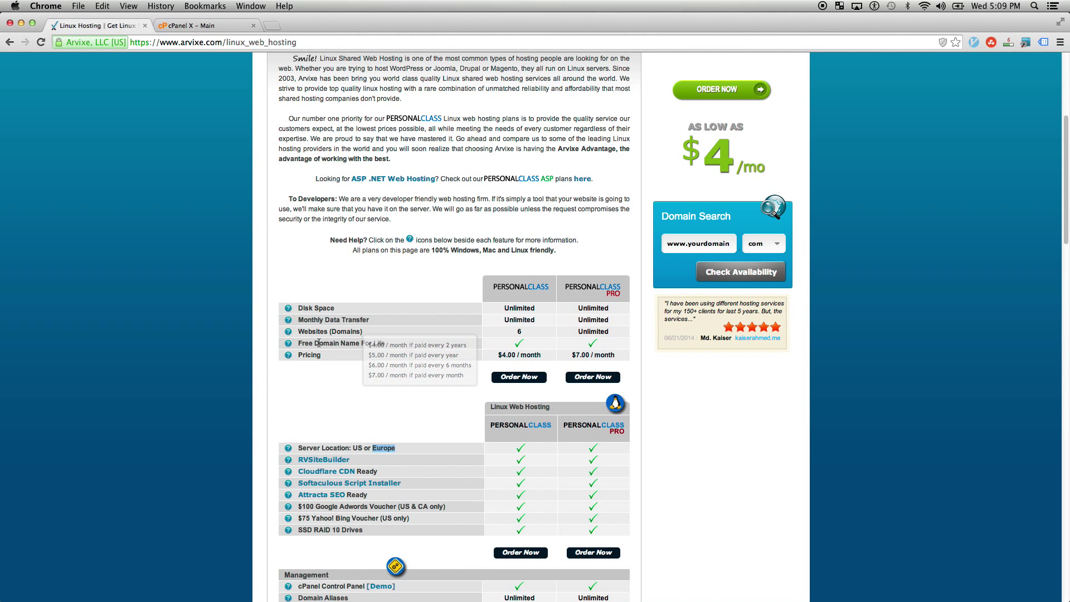
pyautogui.moveTo(255, 371)
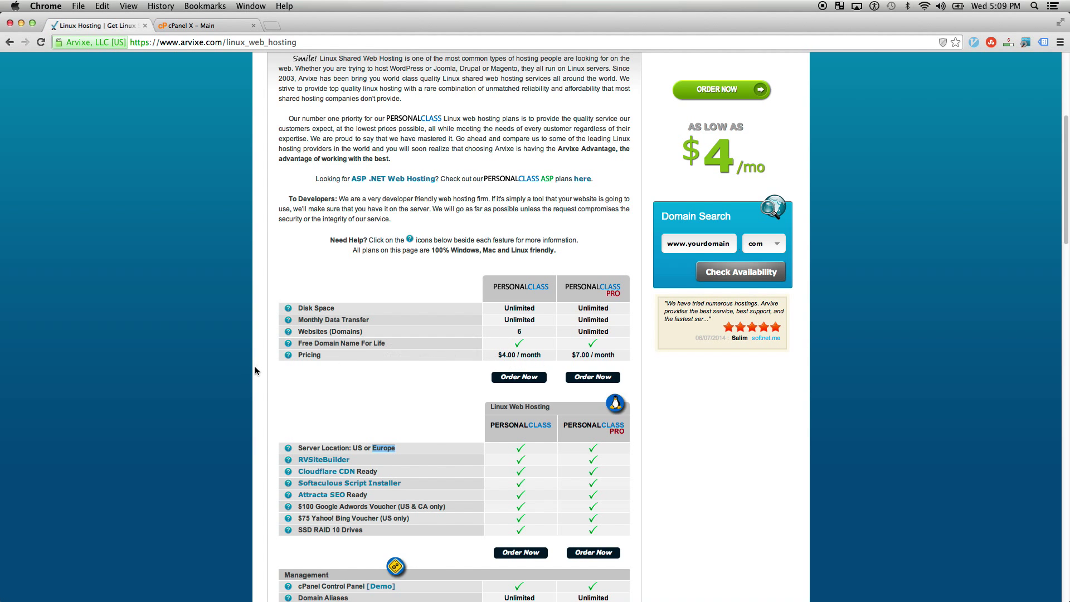
pyautogui.scroll(-3)
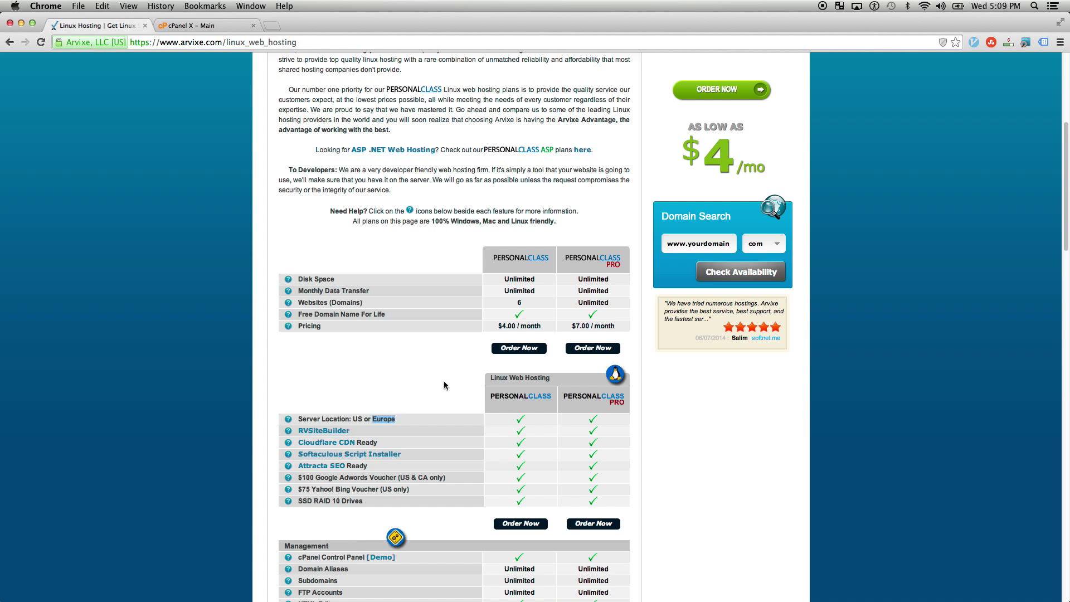
pyautogui.scroll(3)
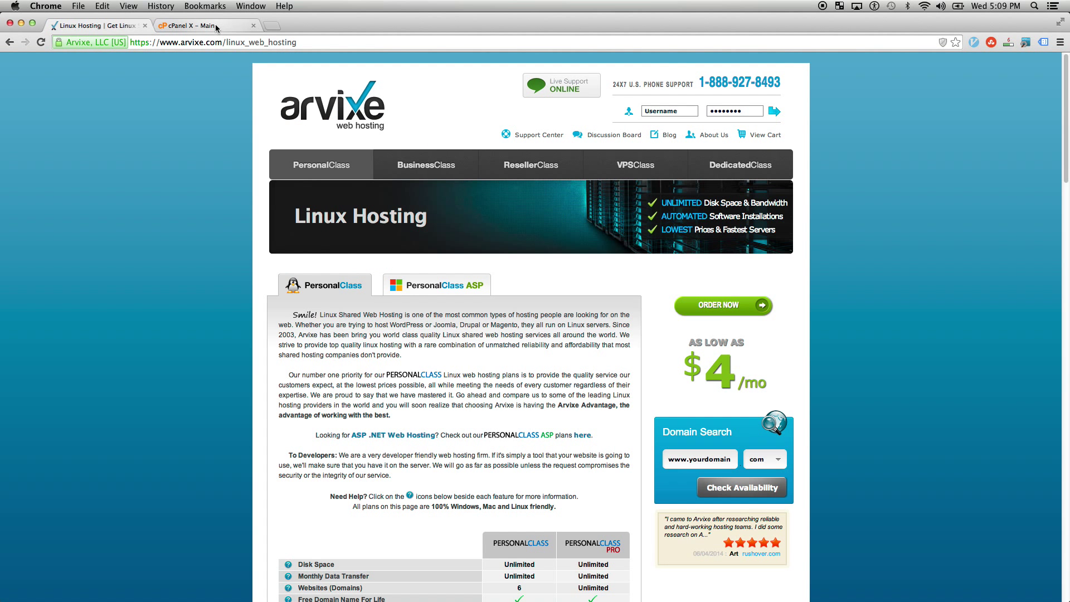
pyautogui.click(197, 25)
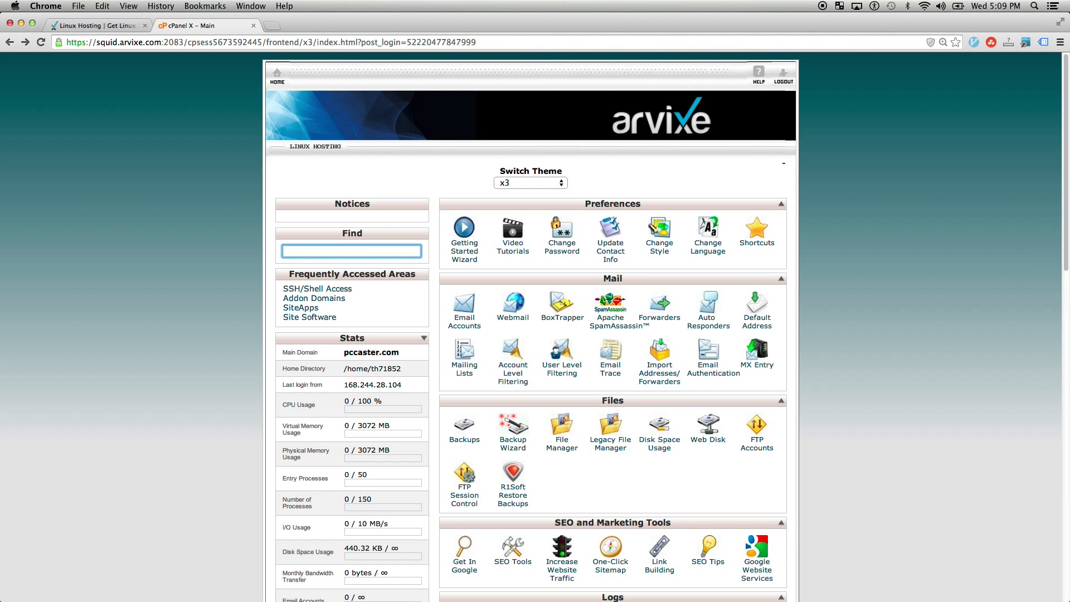